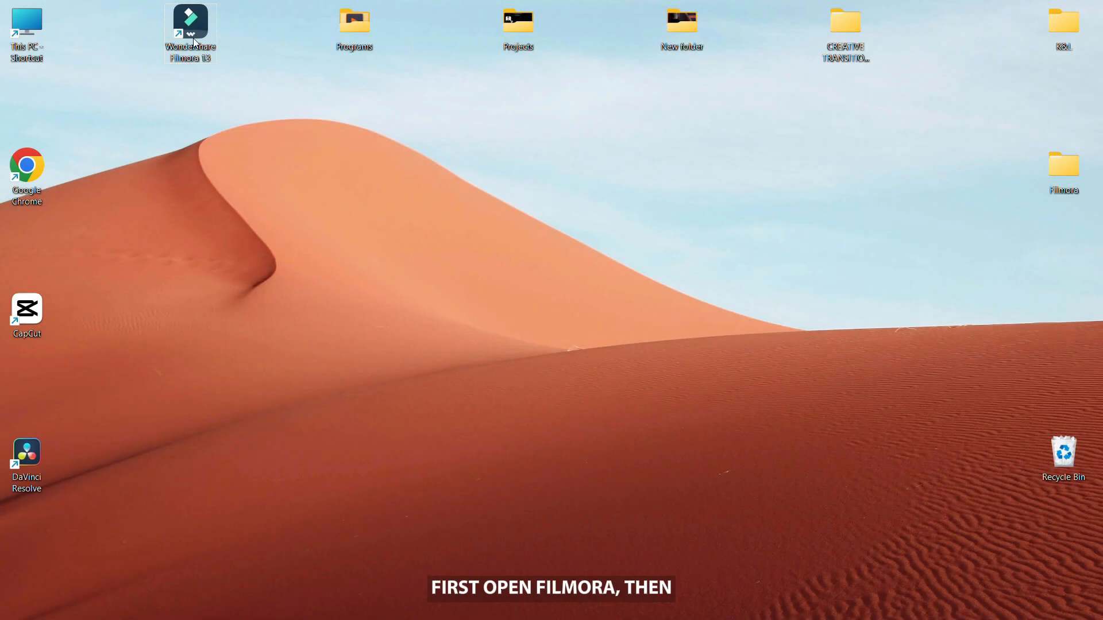
# Step: Launch Filmora and browse the AI Toolbox down to the Auto Reframe tool
pyautogui.doubleClick(190, 21)
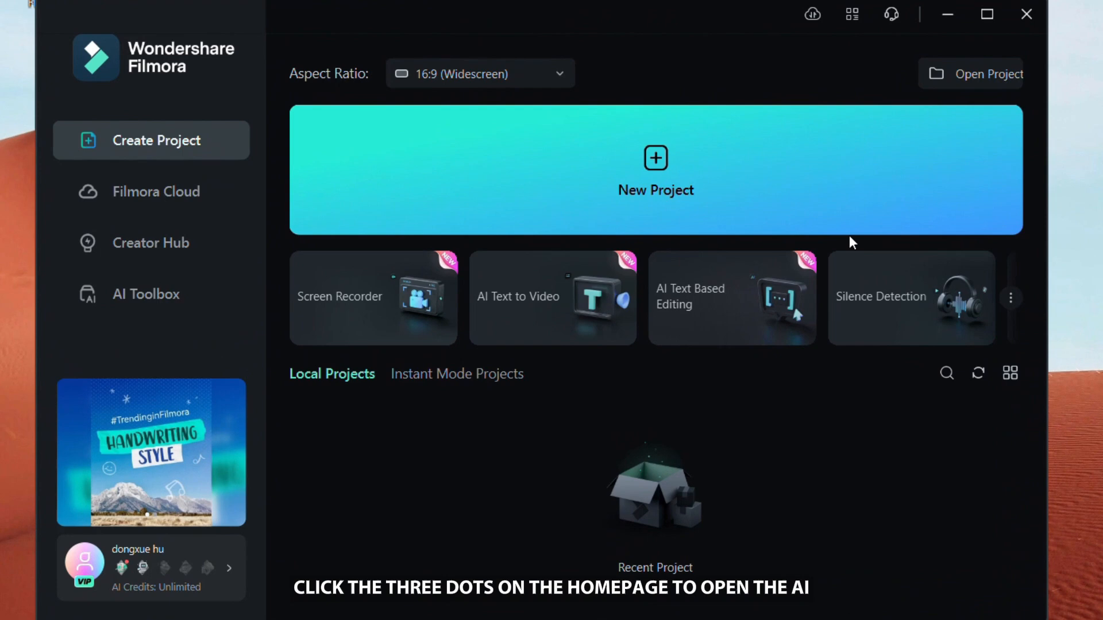
pyautogui.click(145, 294)
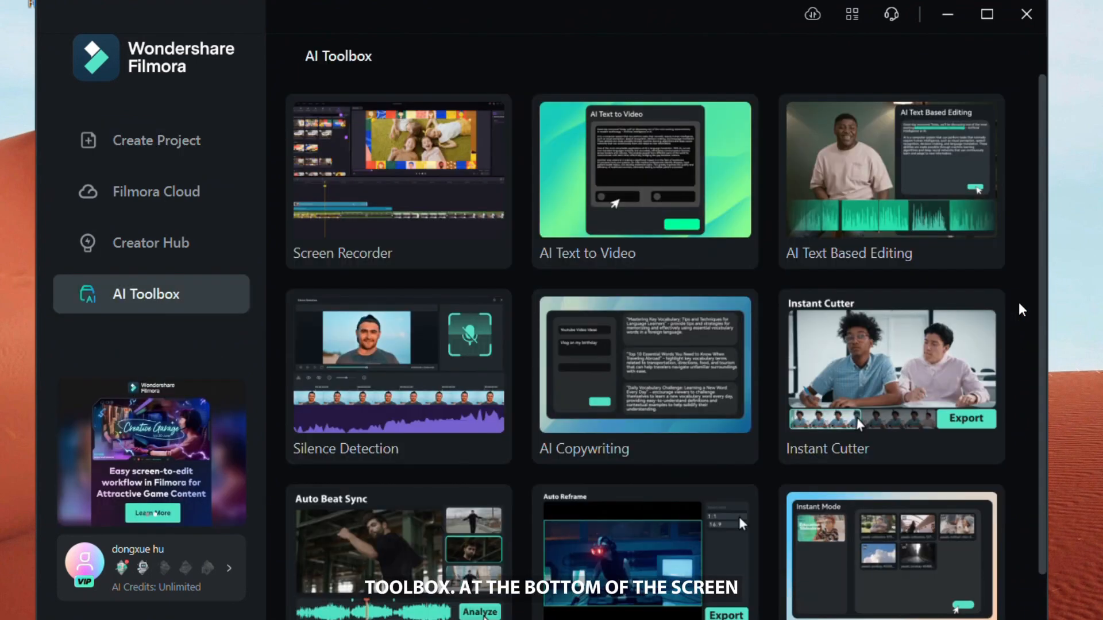
pyautogui.scroll(-3)
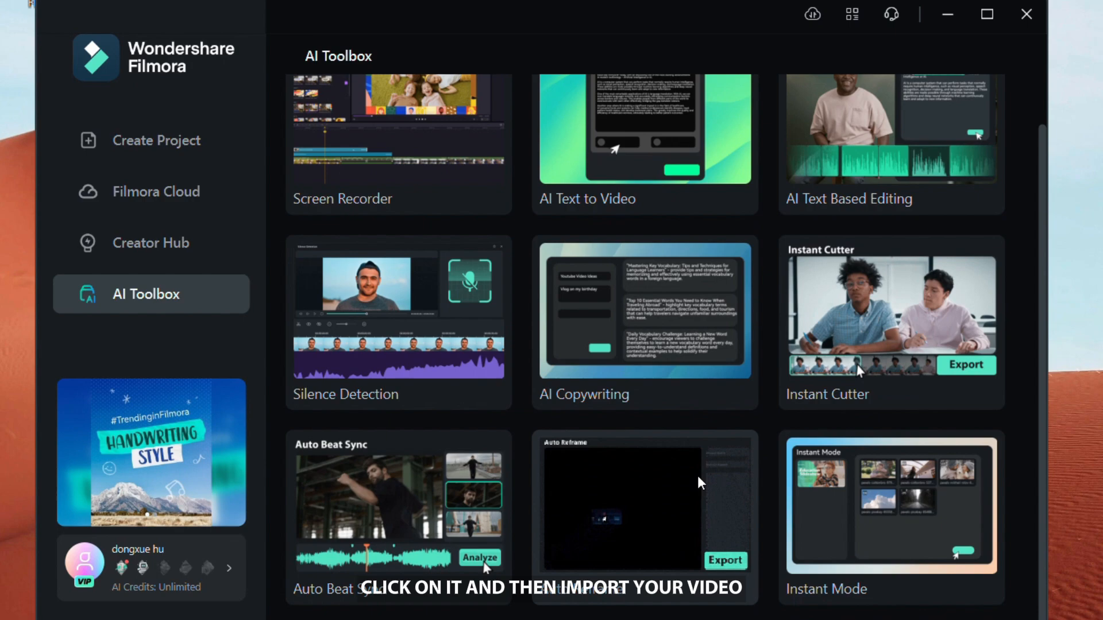
# Step: Load the hiking clip into Auto Reframe and preview it
pyautogui.click(643, 507)
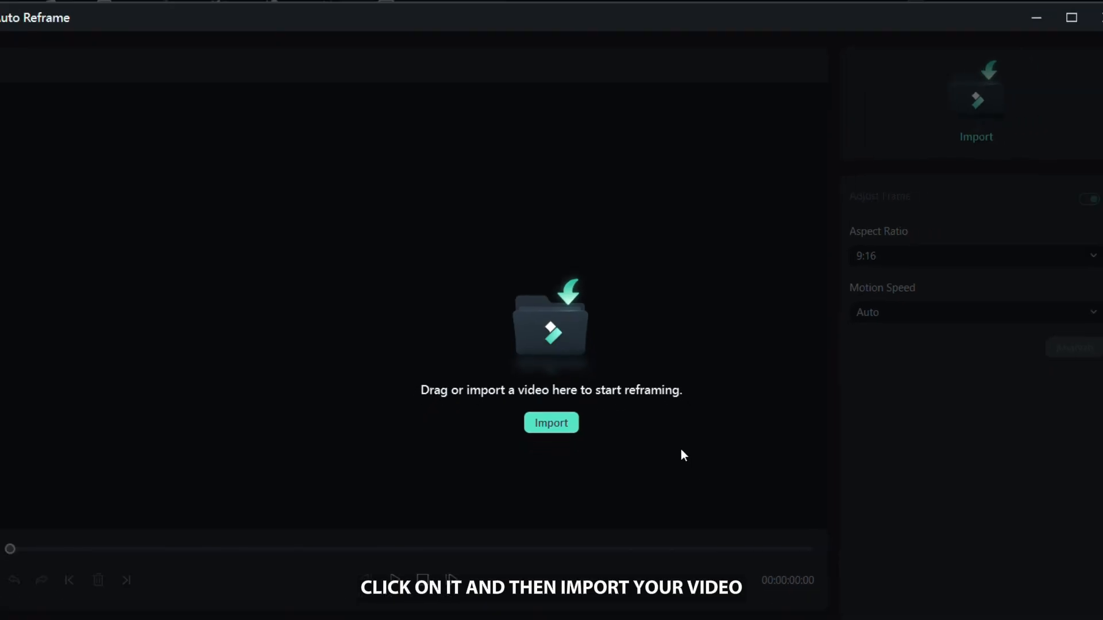
pyautogui.click(551, 422)
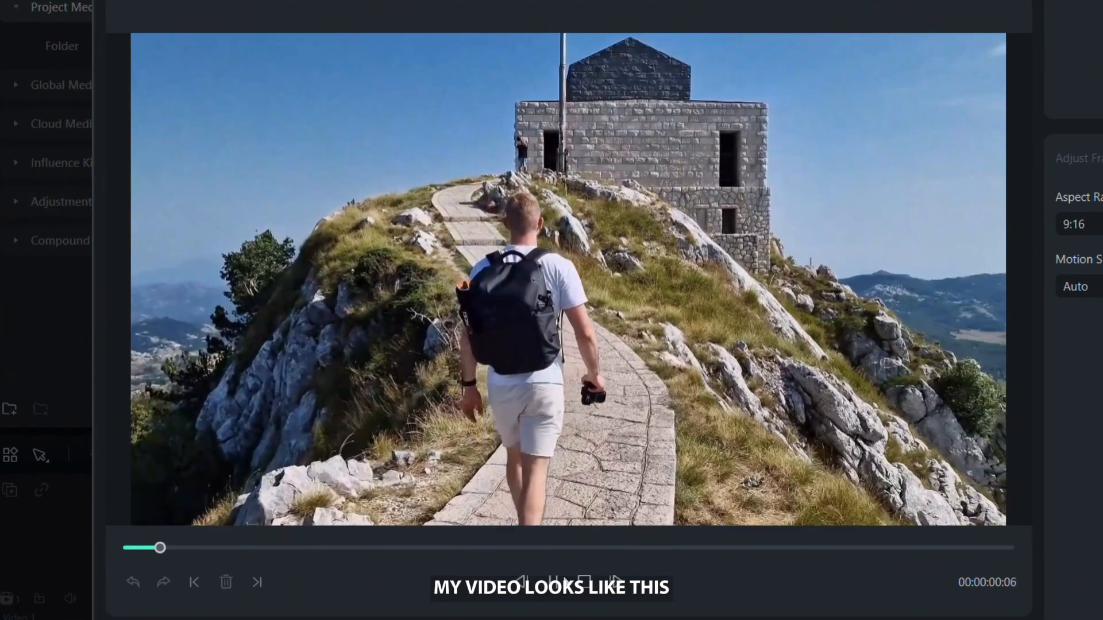
pyautogui.click(553, 582)
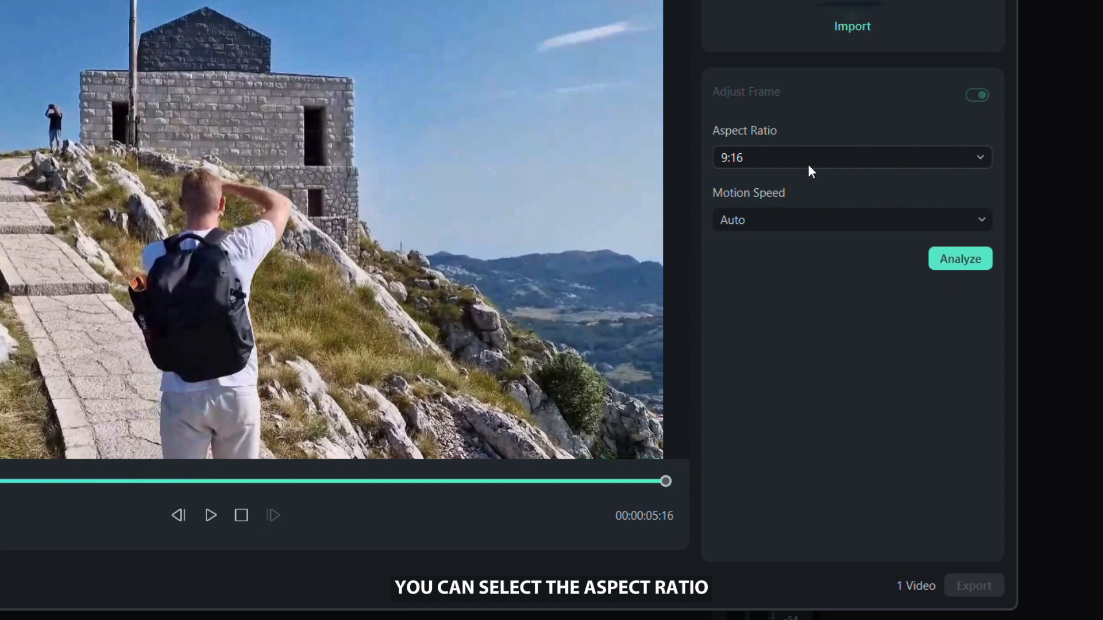
# Step: Analyse the clip for a 9:16 frame with automatic motion speed
pyautogui.click(853, 157)
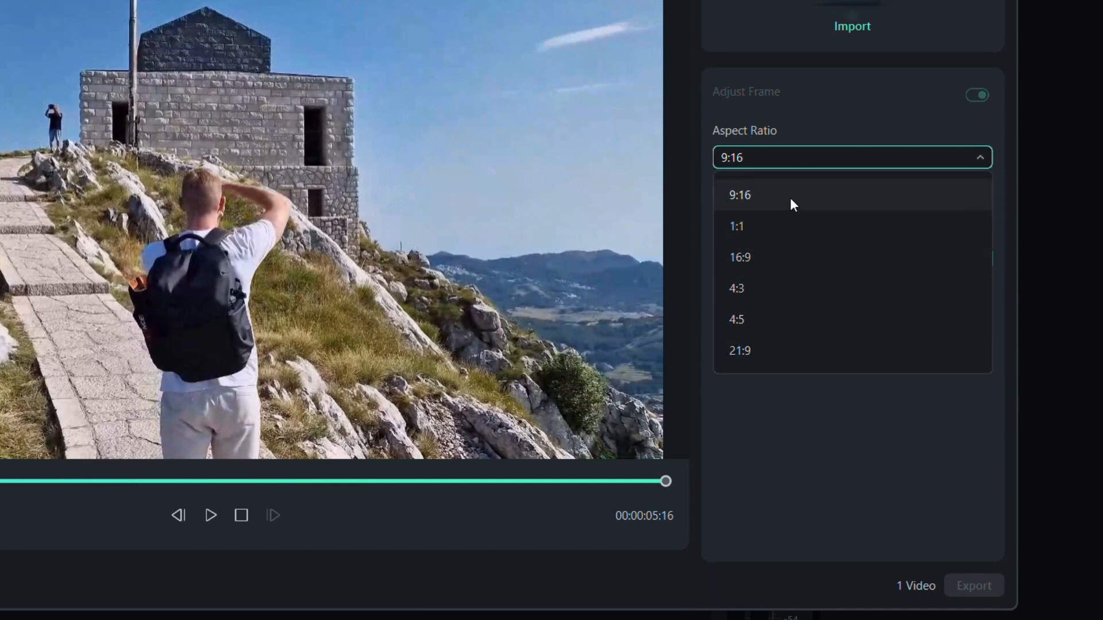
pyautogui.click(739, 194)
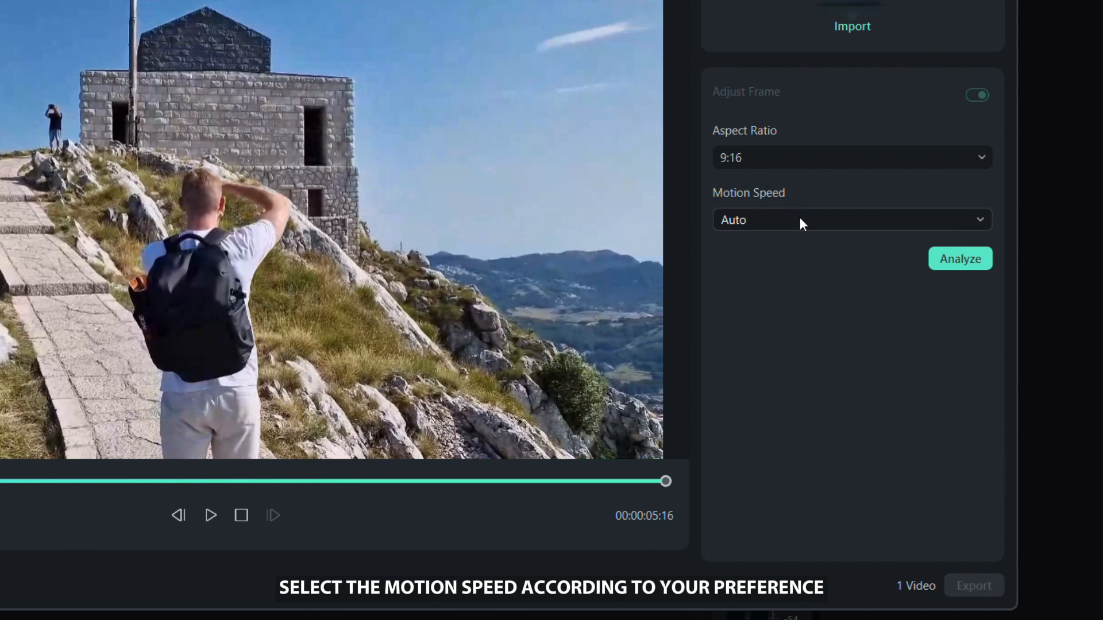
pyautogui.click(852, 219)
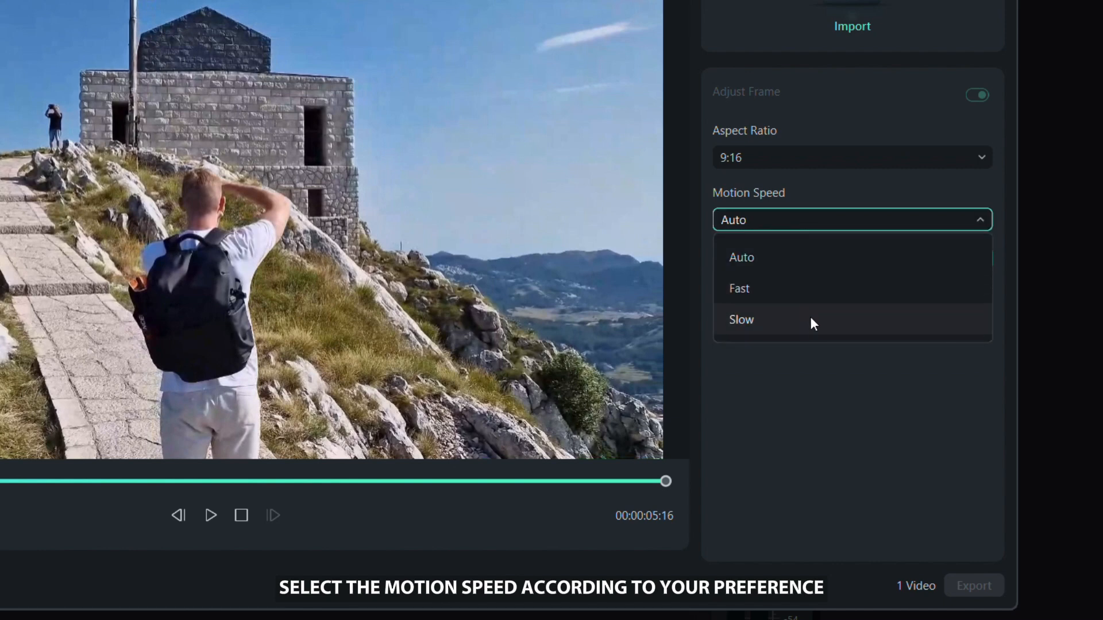
pyautogui.click(742, 257)
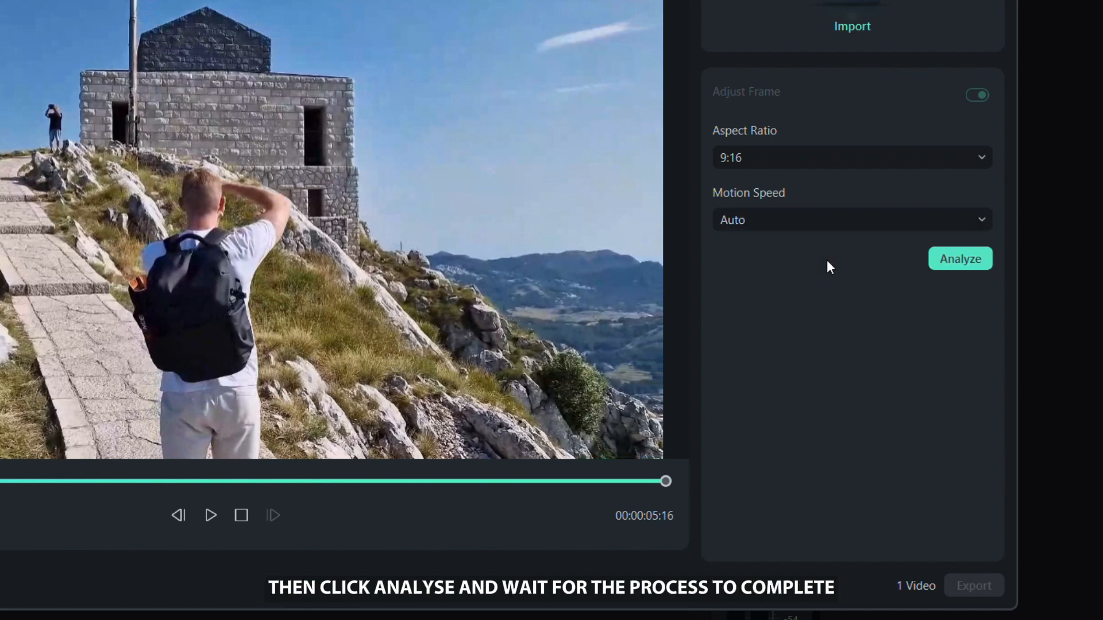
pyautogui.click(960, 258)
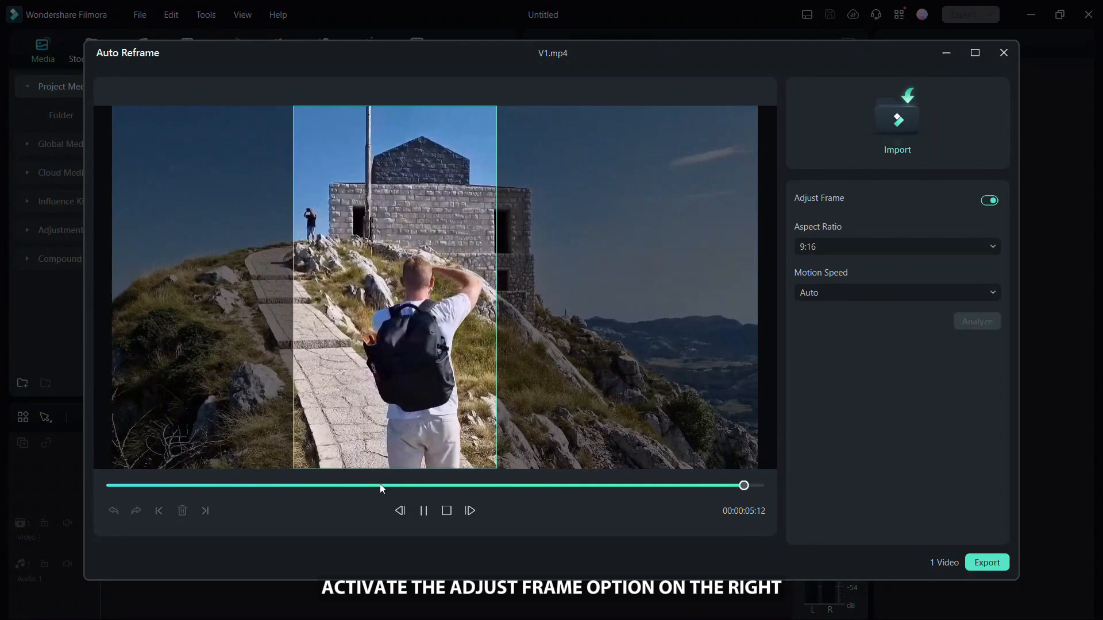
# Step: Scrub through the clip and shift the crop window to keep the hiker centred, adding keyframes
pyautogui.moveTo(743, 484); pyautogui.dragTo(380, 485)
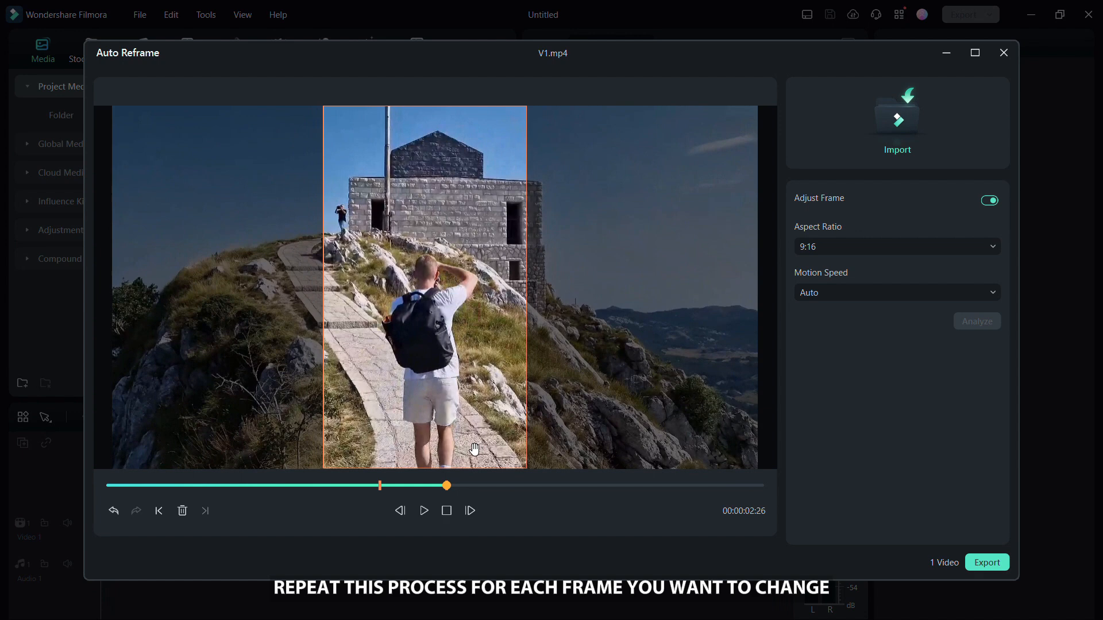
pyautogui.moveTo(447, 485); pyautogui.dragTo(520, 484)
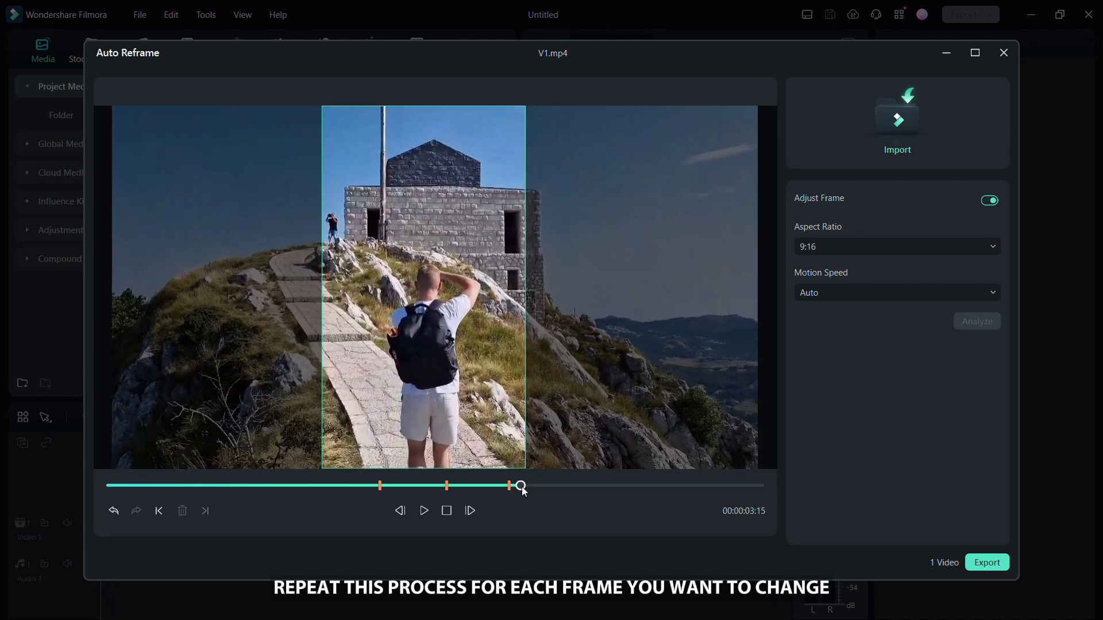
pyautogui.moveTo(520, 485); pyautogui.dragTo(572, 484)
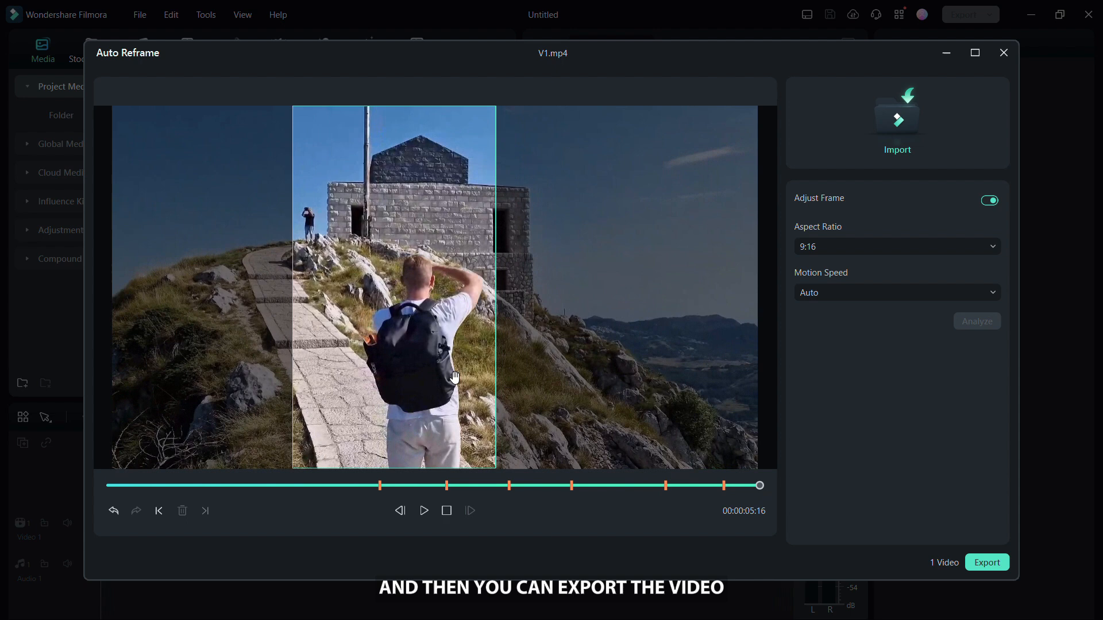
# Step: Export the reframed clip as V1, check its output folder, and return to the editor
pyautogui.click(986, 563)
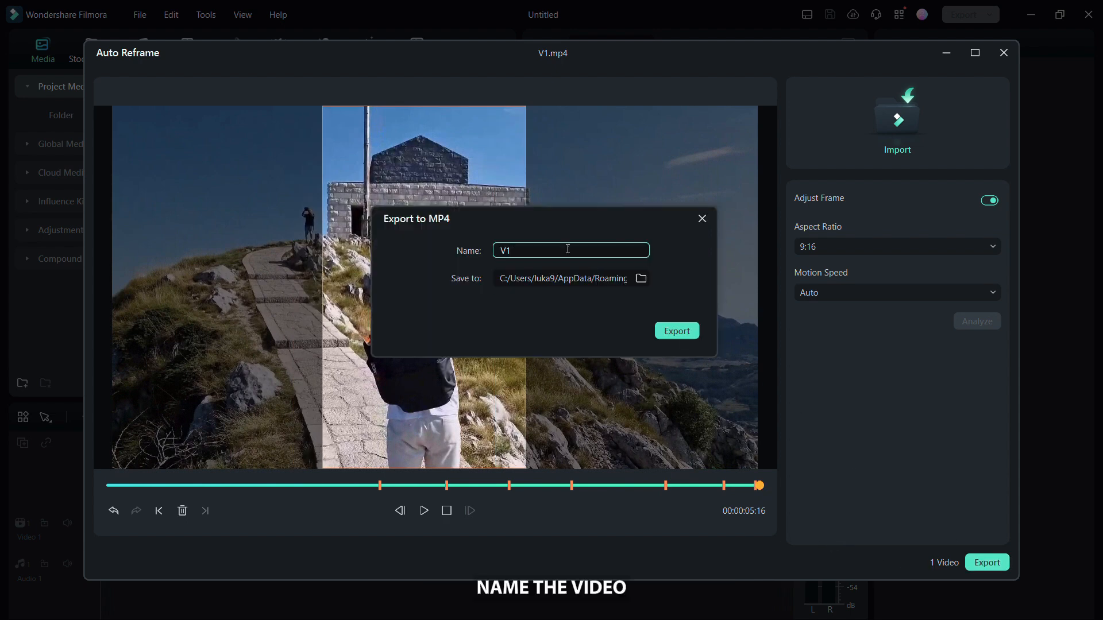
pyautogui.click(641, 278)
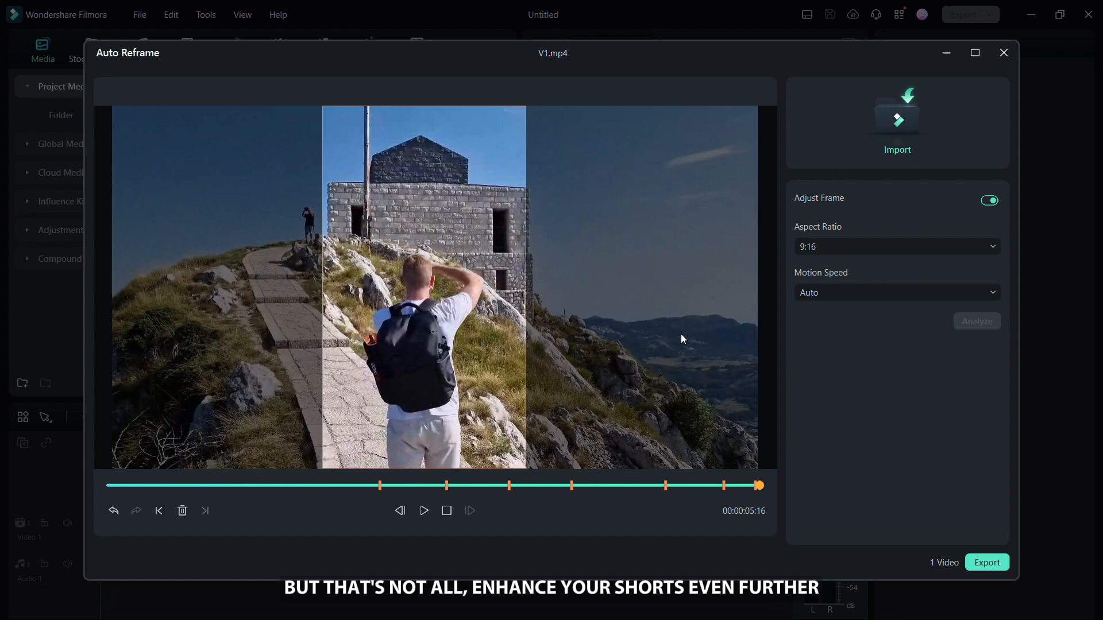
pyautogui.click(897, 117)
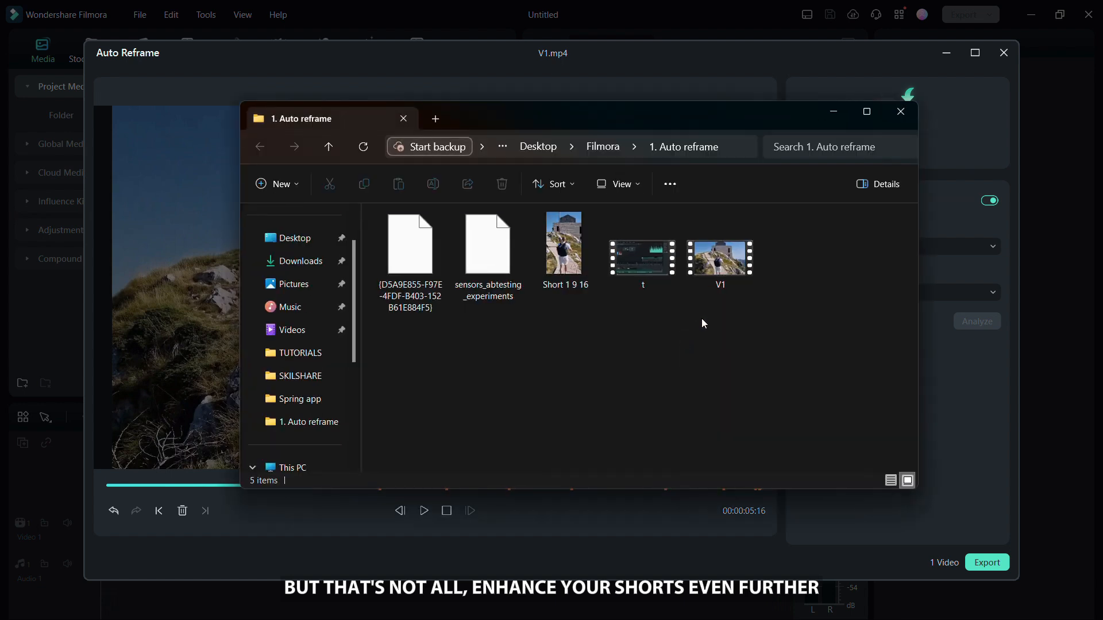
pyautogui.click(901, 111)
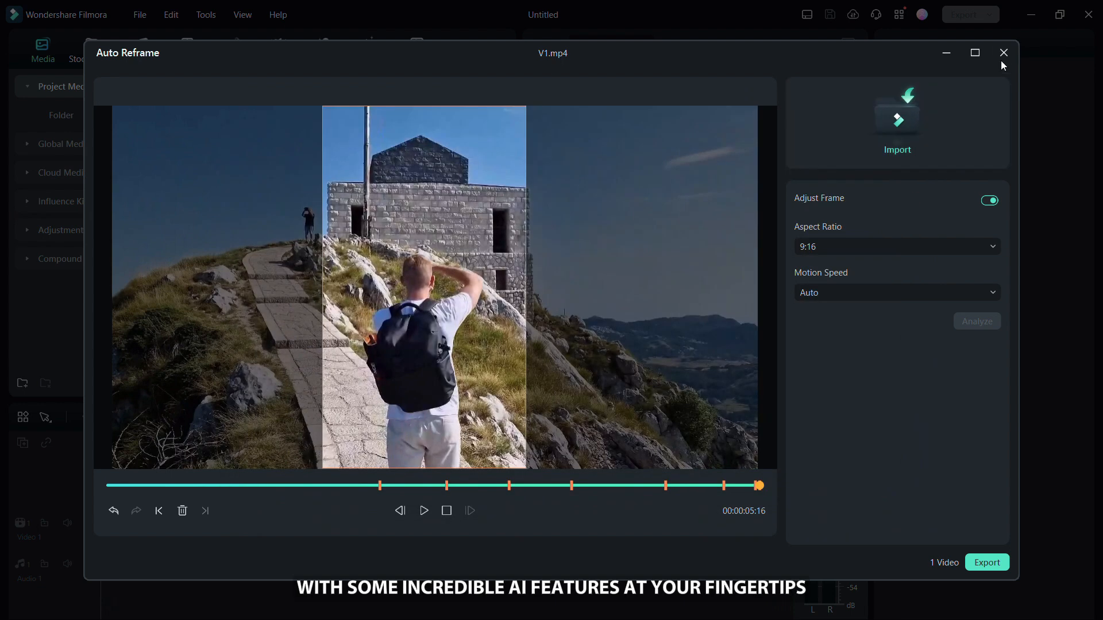
pyautogui.click(1002, 53)
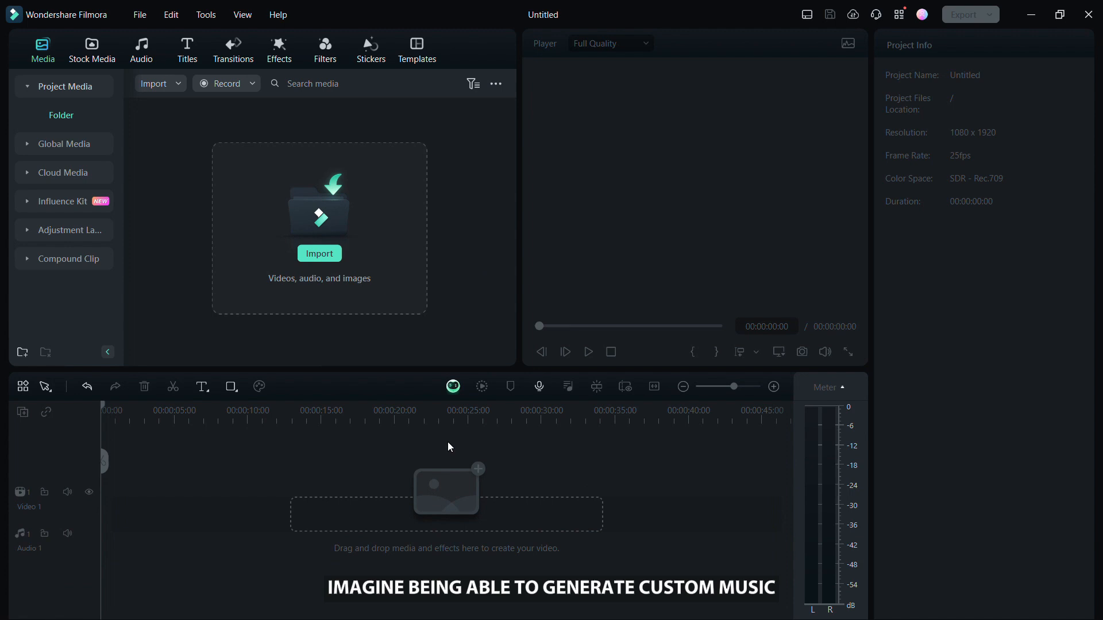
# Step: Import the Short 1 9 16 clip and place it on the Video 1 track
pyautogui.click(319, 253)
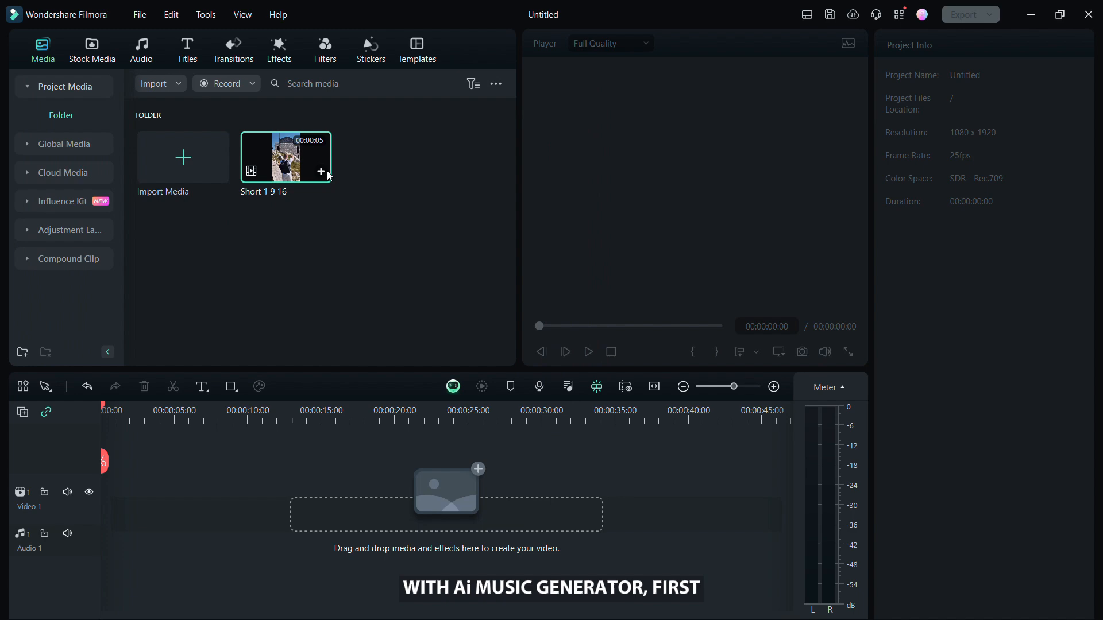
pyautogui.moveTo(286, 156); pyautogui.dragTo(140, 500)
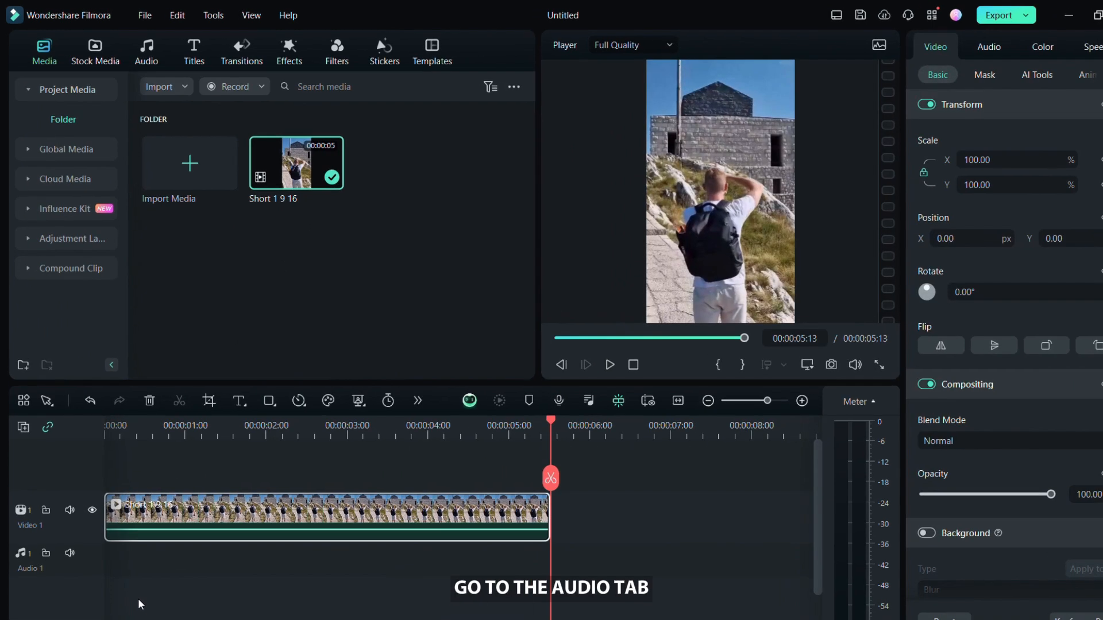
# Step: In the AI Music generator choose Hopeful mood, Travel theme and Pop genre
pyautogui.click(147, 48)
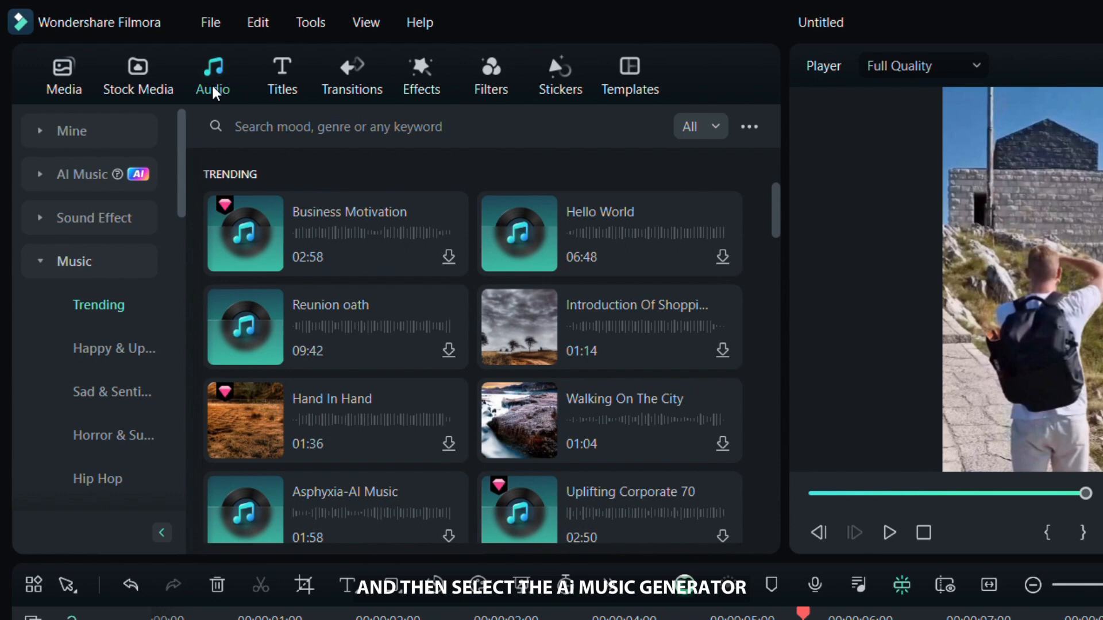
pyautogui.click(83, 175)
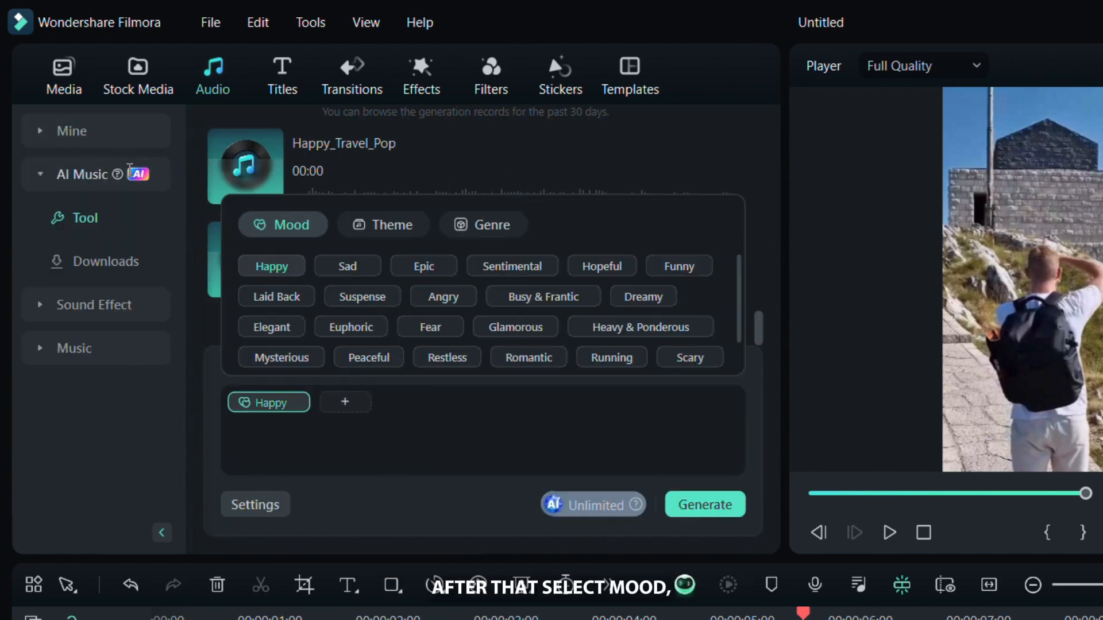
pyautogui.click(602, 267)
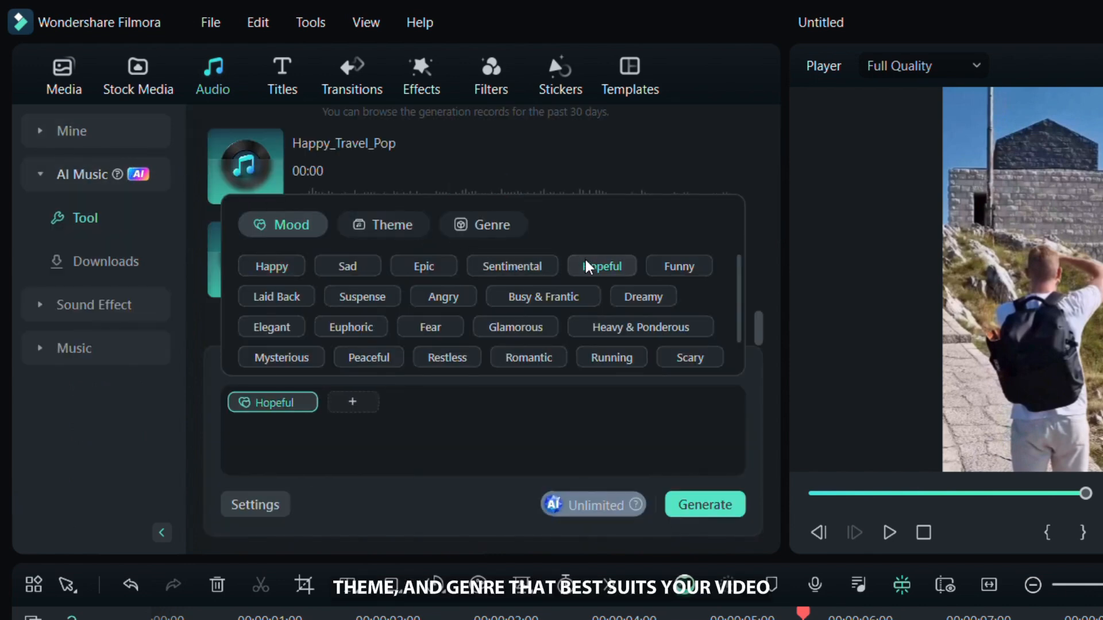
pyautogui.click(383, 226)
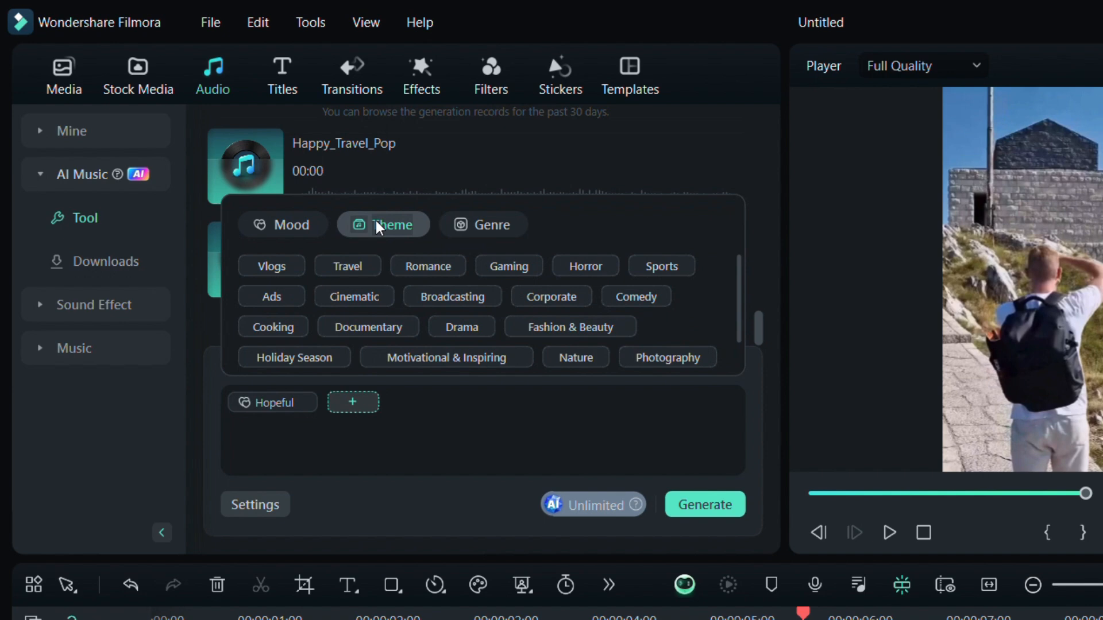
pyautogui.click(347, 266)
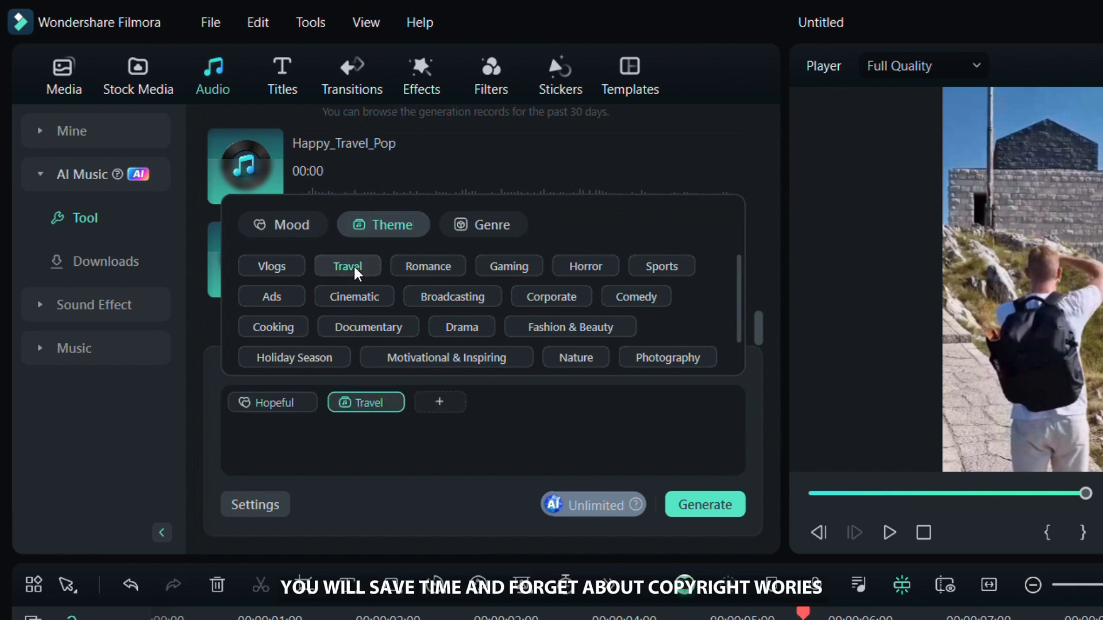
pyautogui.click(483, 225)
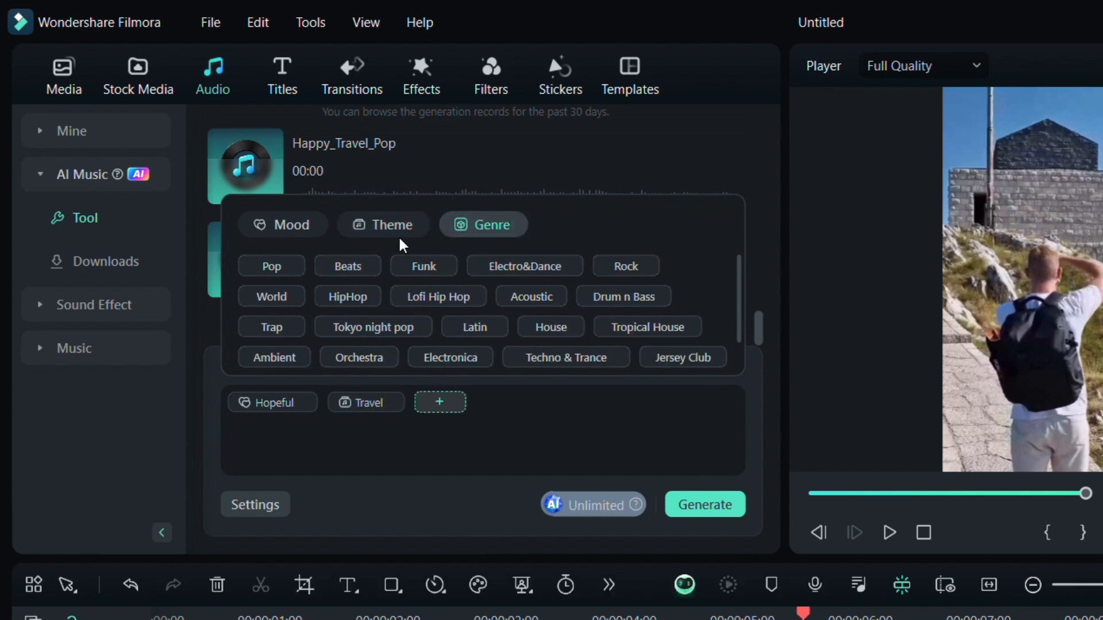
pyautogui.click(271, 266)
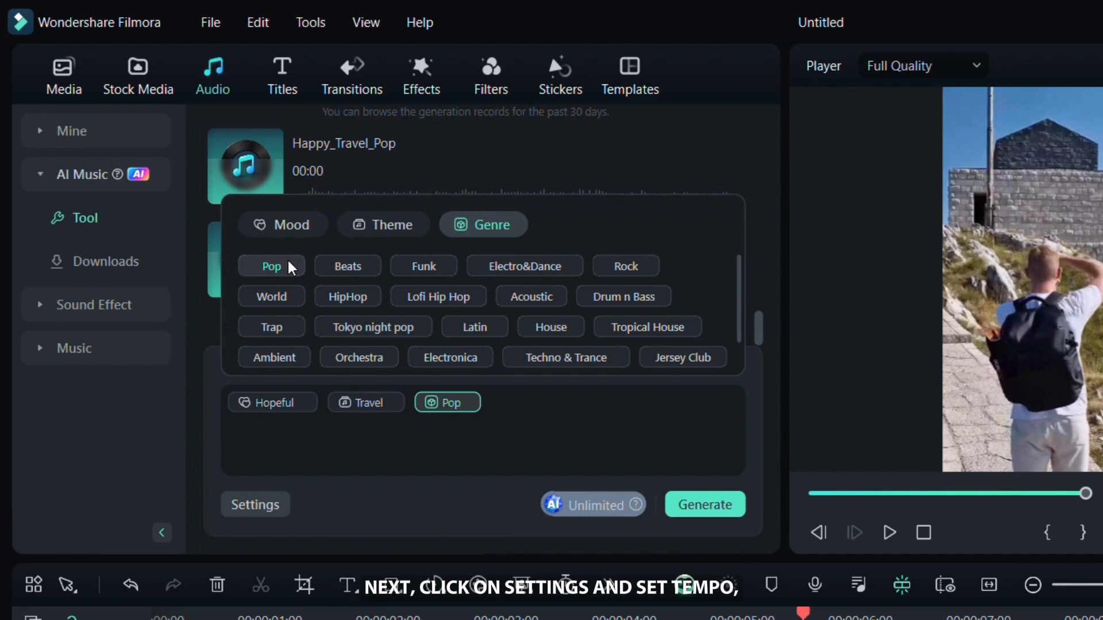
# Step: Generate four low-tempo AI music tracks of 20 seconds each
pyautogui.click(255, 505)
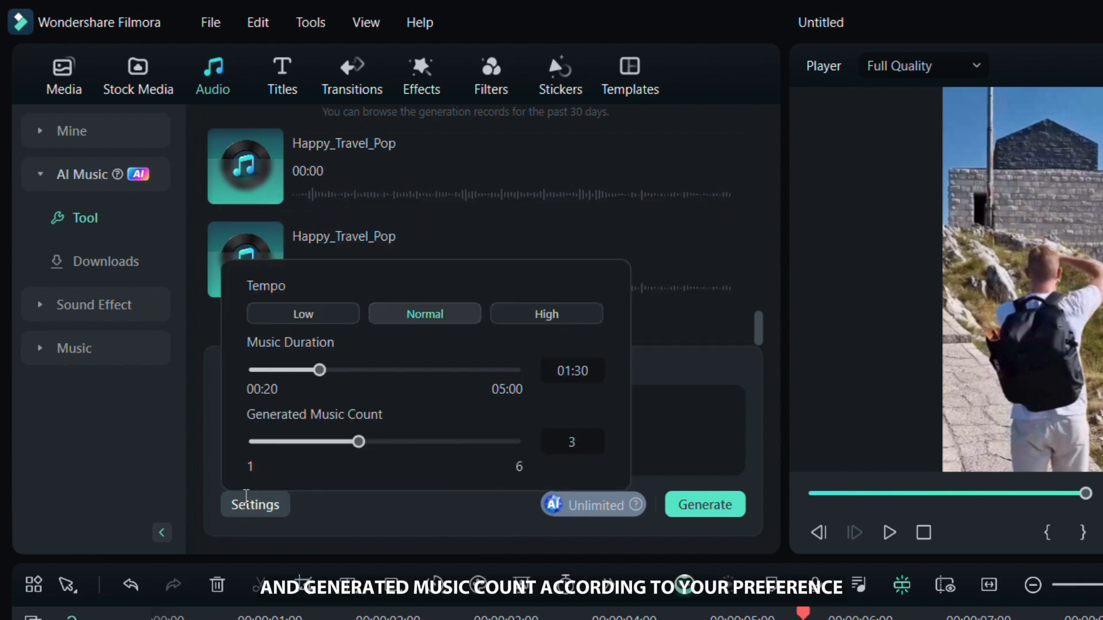
pyautogui.click(303, 314)
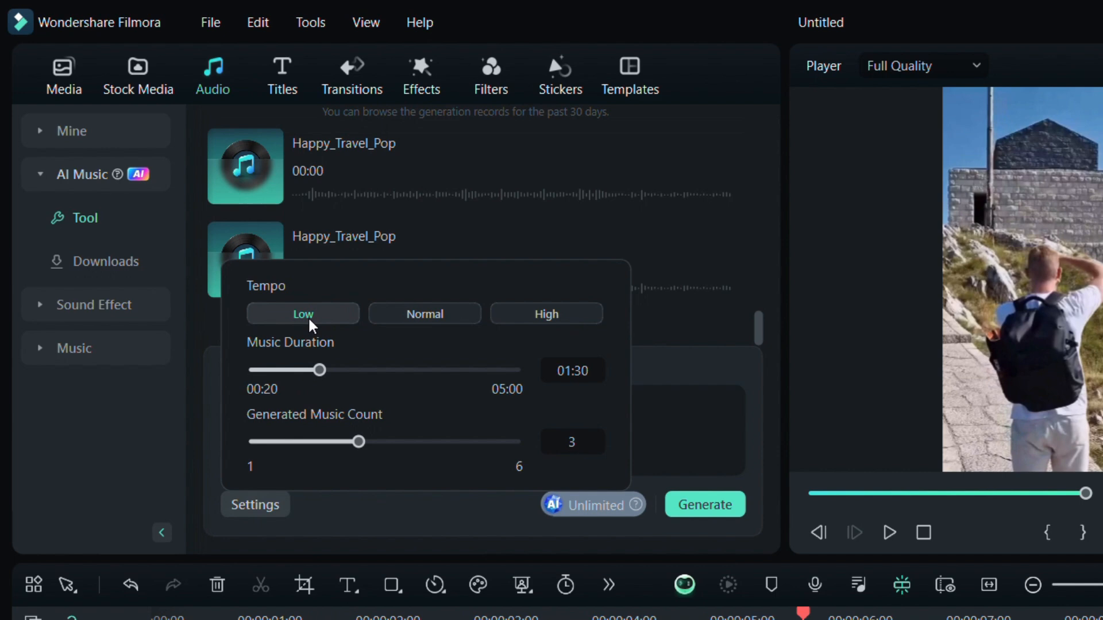
pyautogui.moveTo(317, 370); pyautogui.dragTo(263, 370)
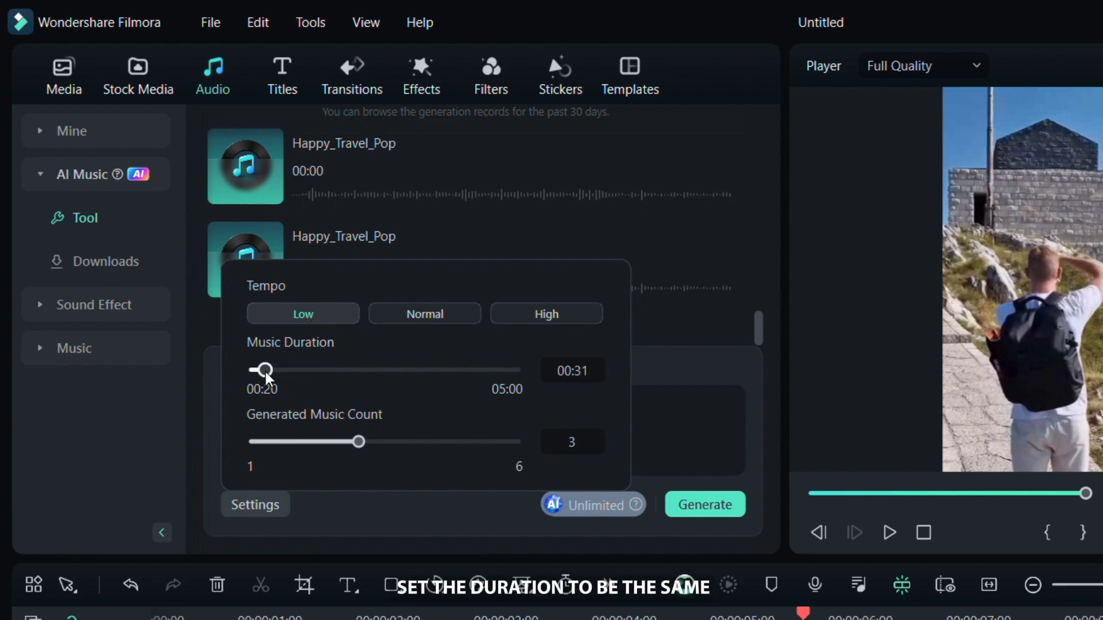
pyautogui.moveTo(266, 370); pyautogui.dragTo(255, 370)
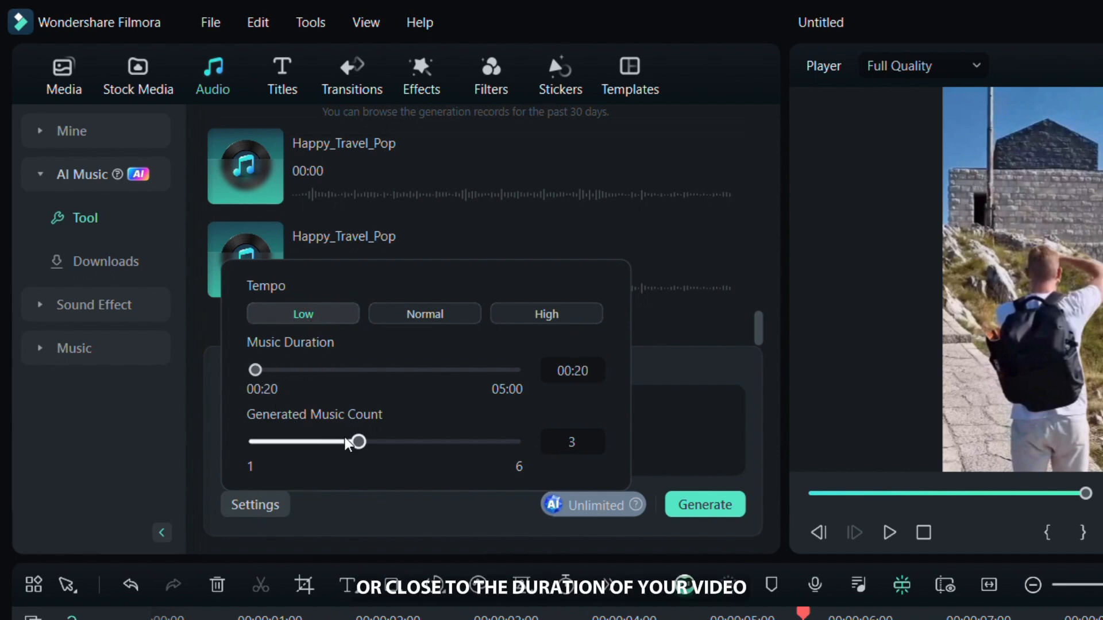
pyautogui.moveTo(356, 441); pyautogui.dragTo(410, 441)
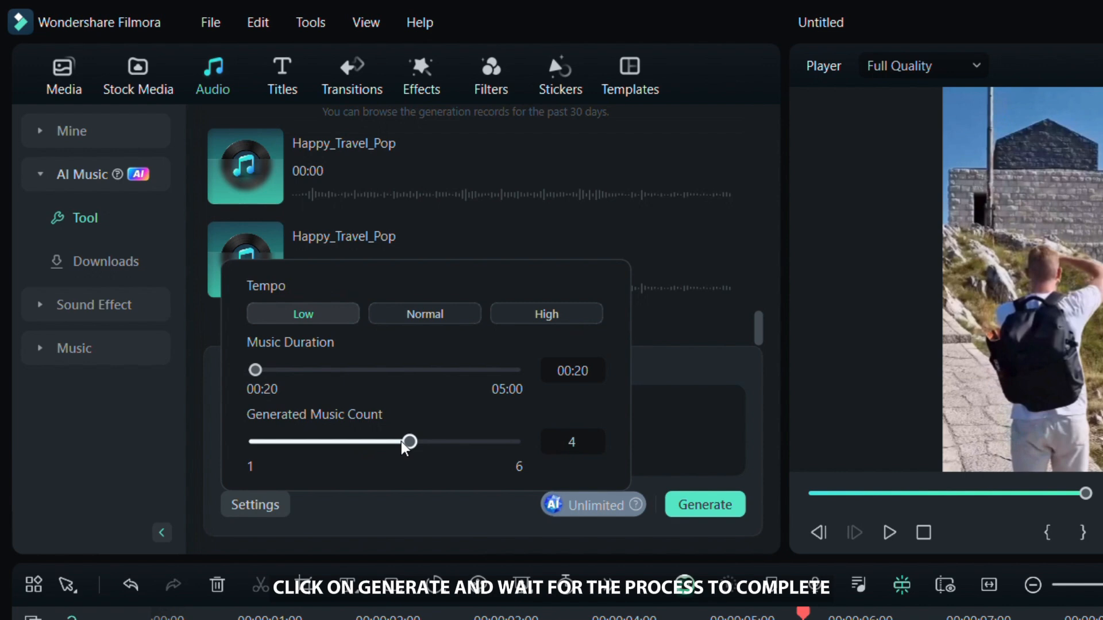
pyautogui.click(705, 505)
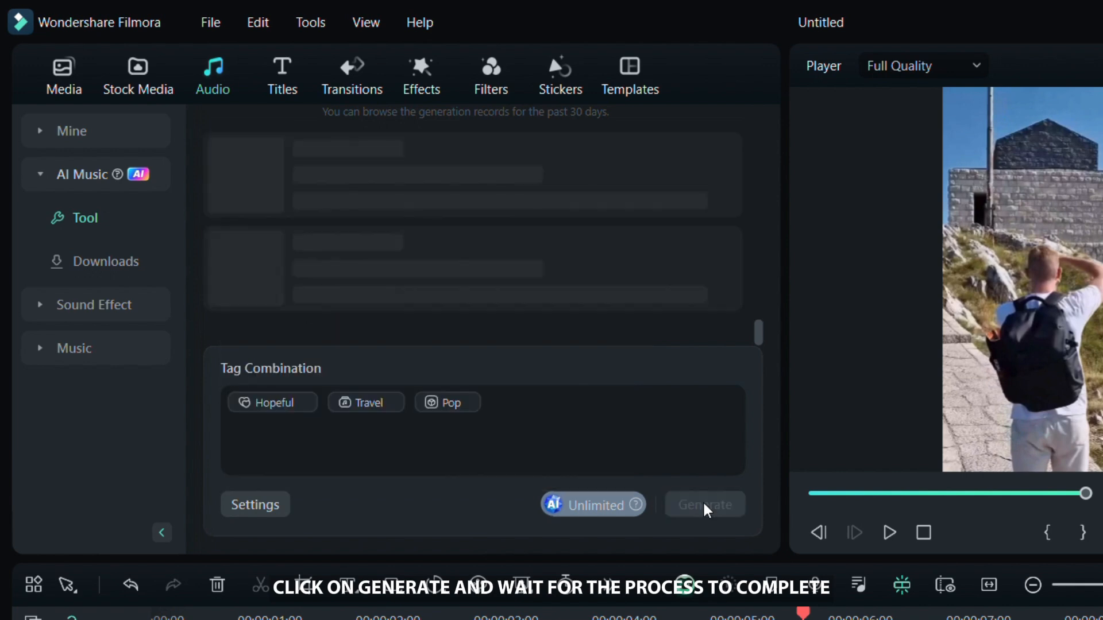
# Step: Preview one of the generated Hopeful_Travel_Pop tracks
pyautogui.click(706, 504)
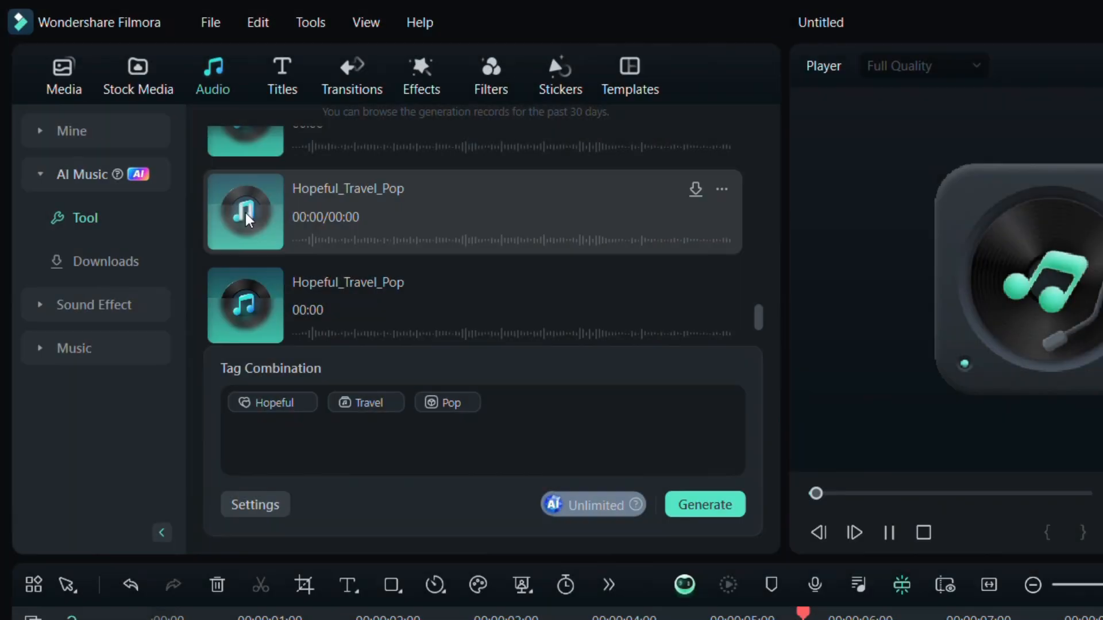
pyautogui.click(245, 212)
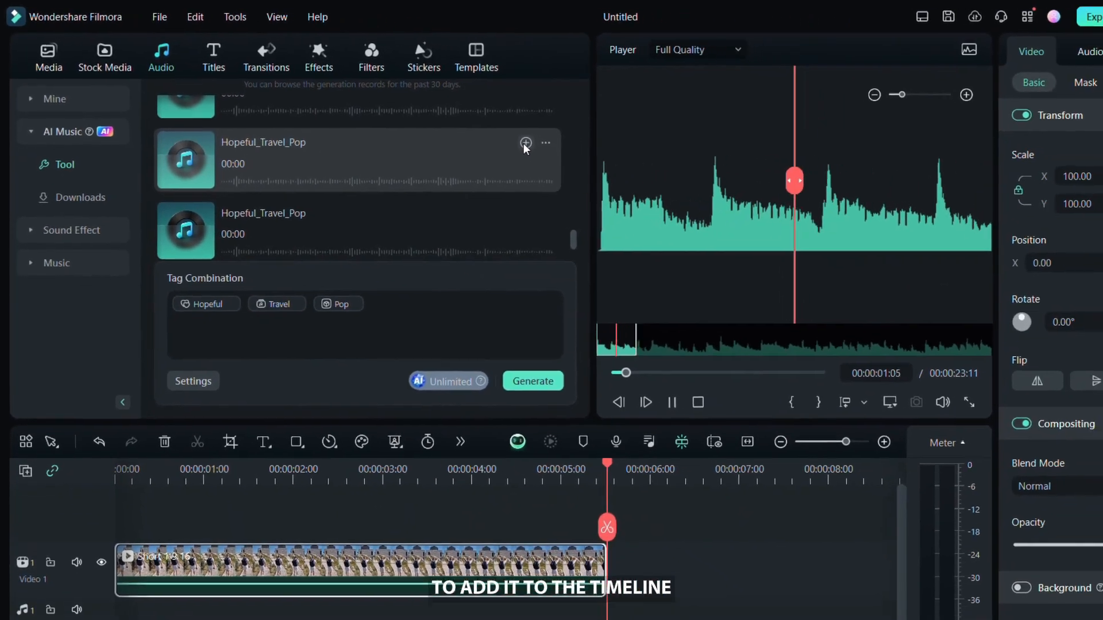
# Step: Add the Hopeful_Travel_Pop track under the video with short fade in and fade out, then play it back
pyautogui.click(526, 142)
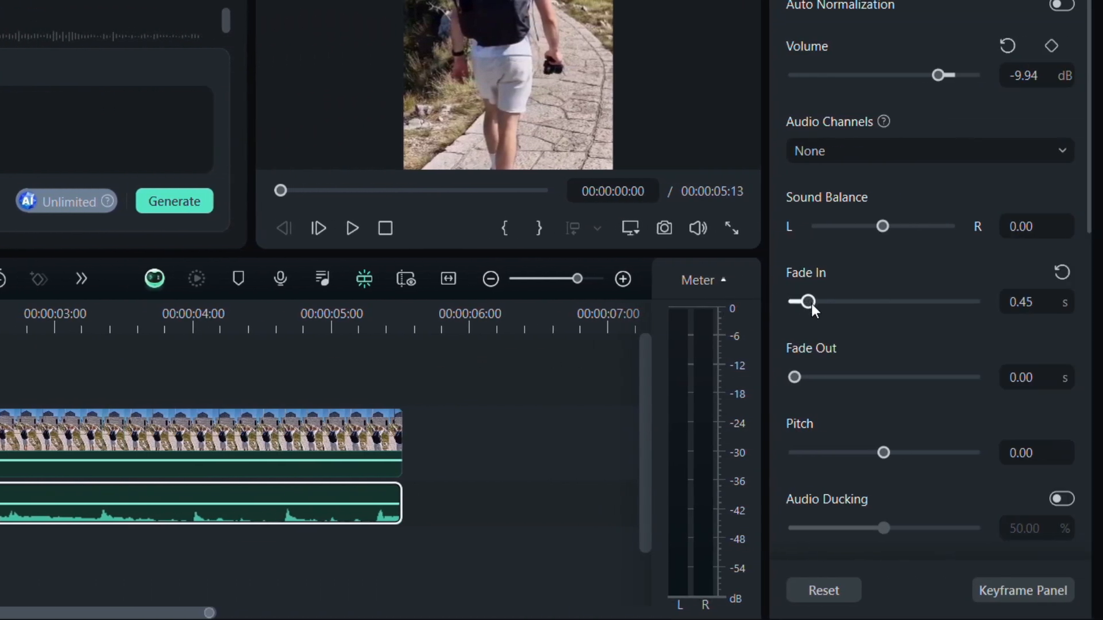
pyautogui.moveTo(793, 377); pyautogui.dragTo(816, 377)
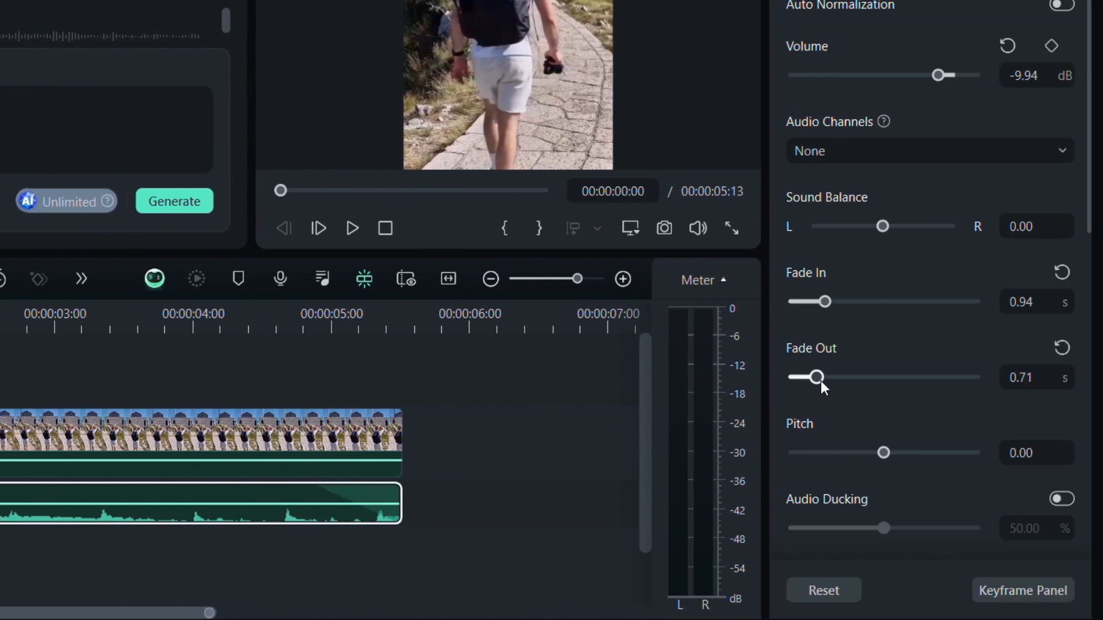
pyautogui.moveTo(816, 377); pyautogui.dragTo(826, 377)
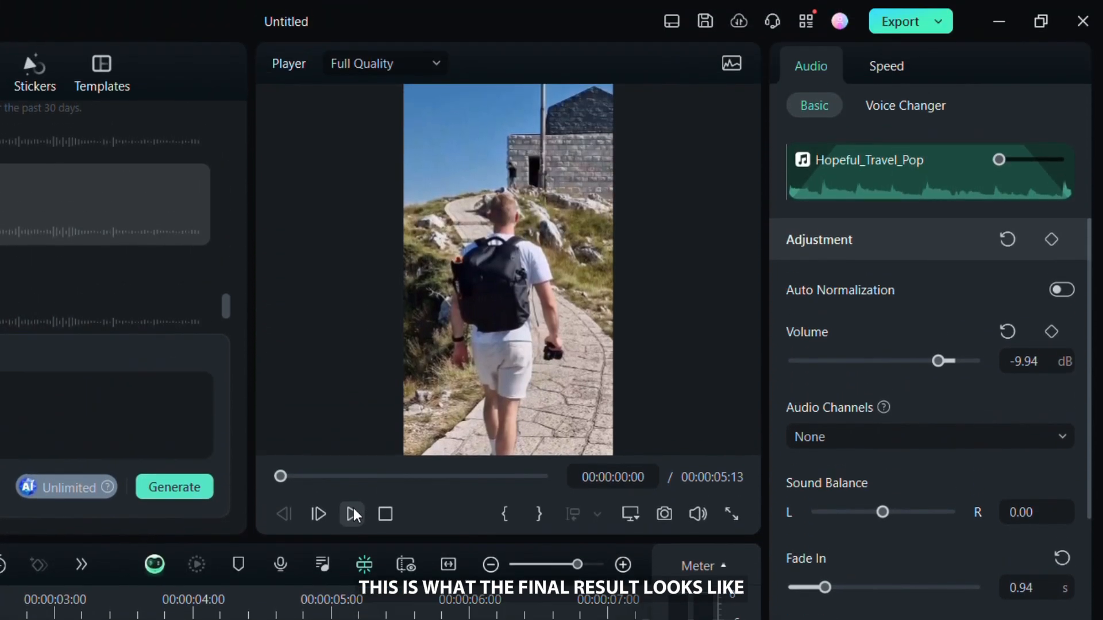
pyautogui.click(351, 514)
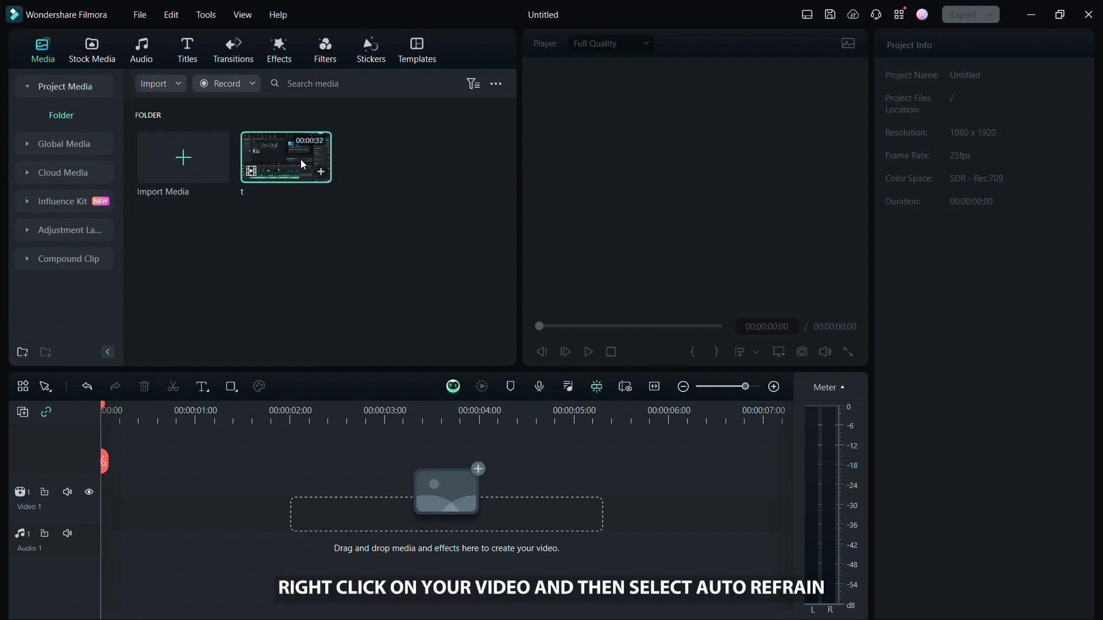
# Step: Send the horizontal tutorial clip to Auto Reframe and analyse it for 9:16
pyautogui.rightClick(301, 163)
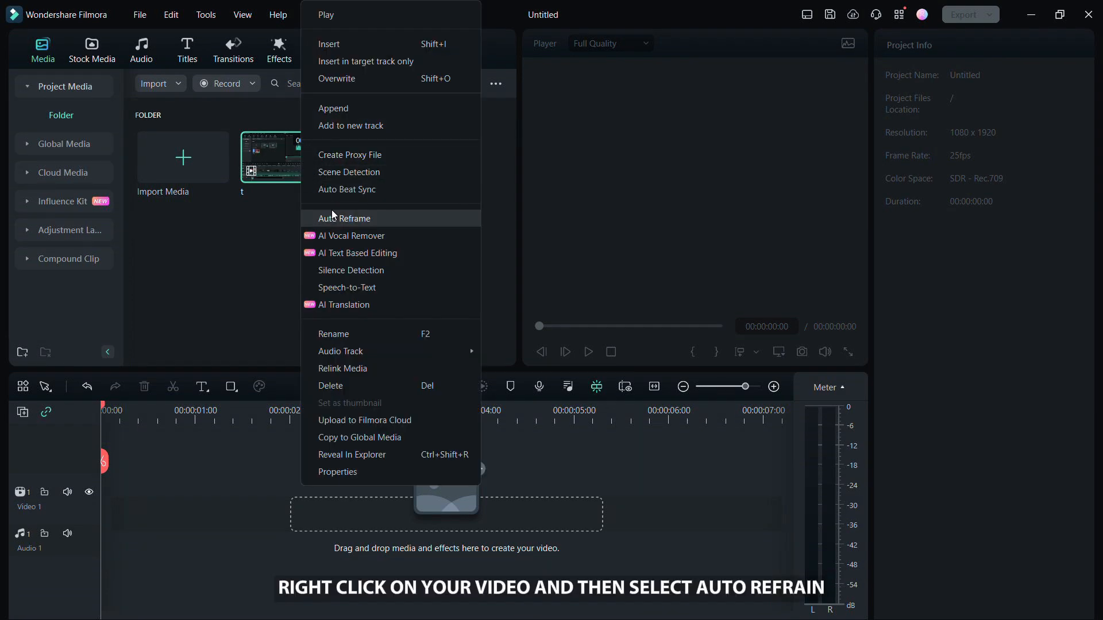
pyautogui.click(344, 218)
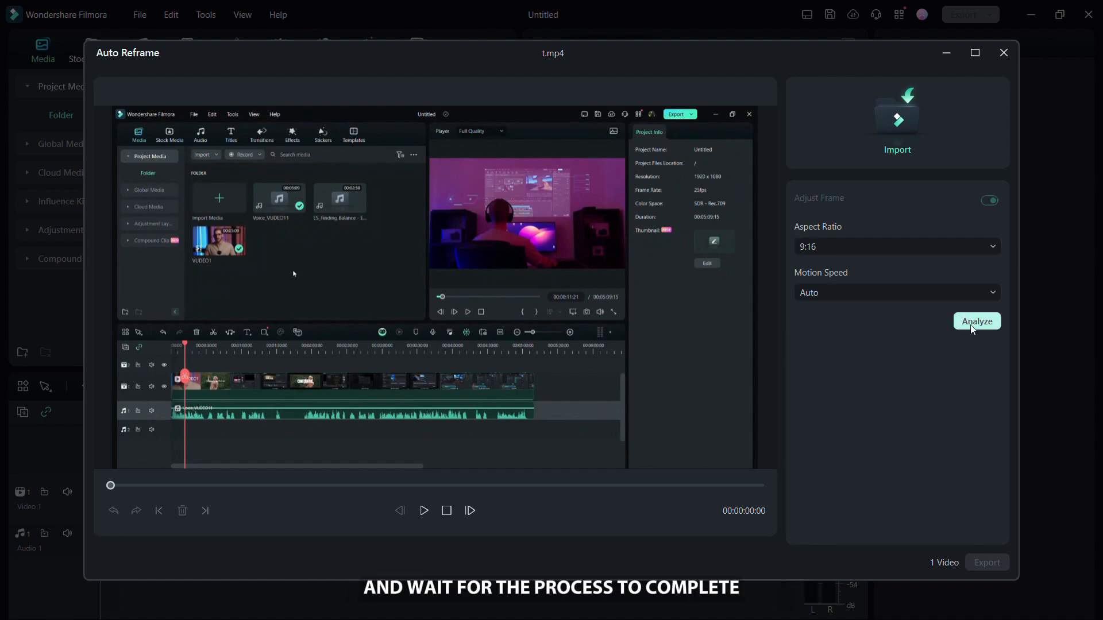
pyautogui.click(976, 321)
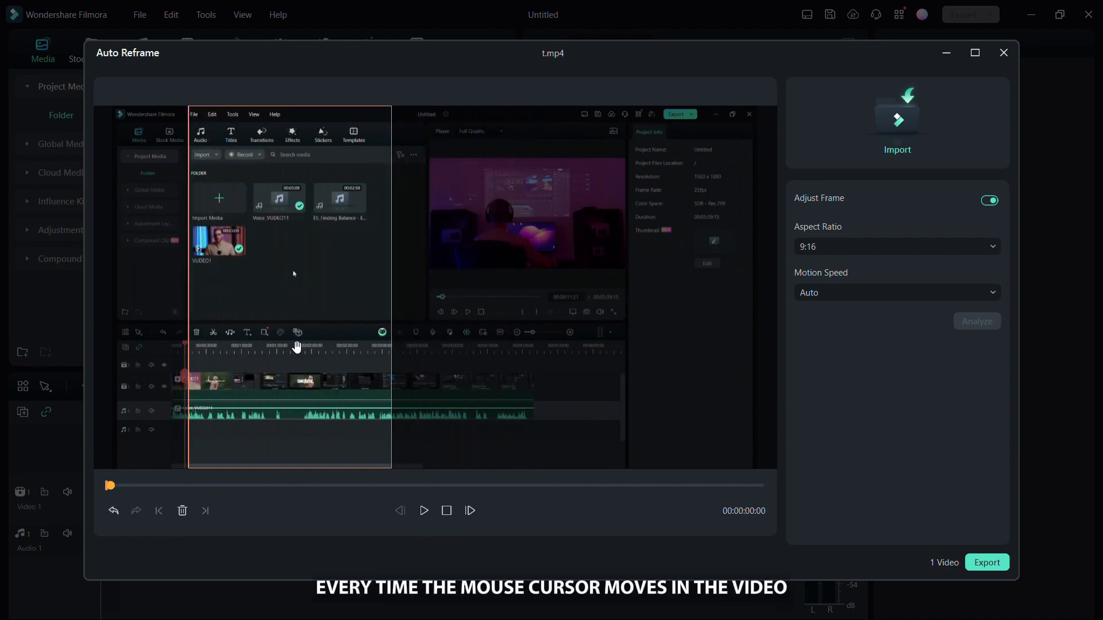
# Step: Reposition the crop frame to follow the action and play back the reframed result
pyautogui.moveTo(110, 485); pyautogui.dragTo(127, 485)
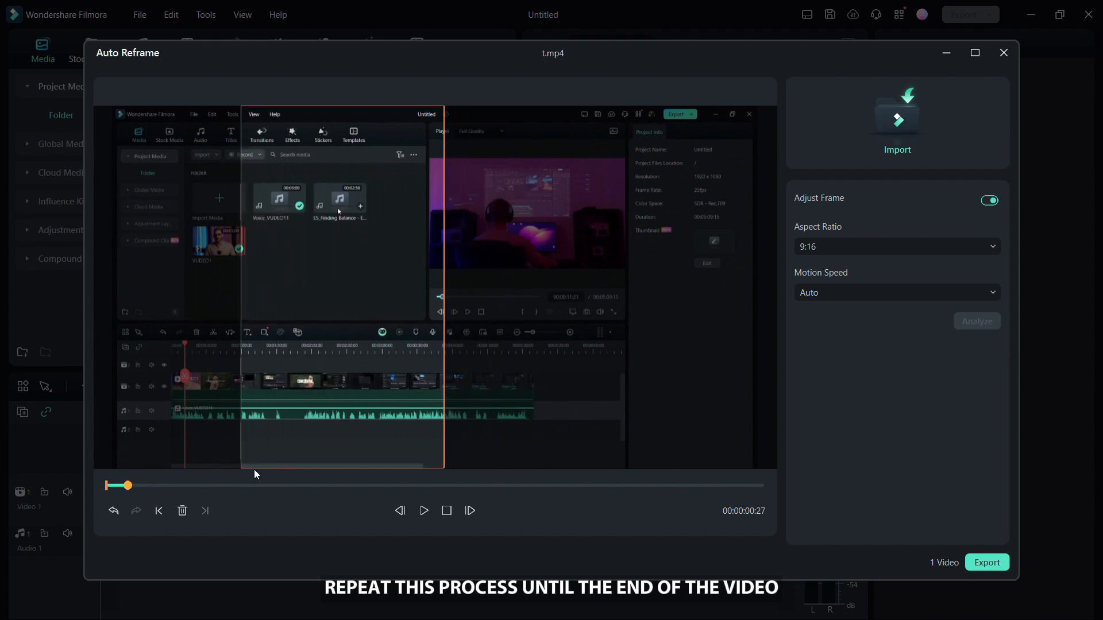
pyautogui.moveTo(121, 485); pyautogui.dragTo(184, 484)
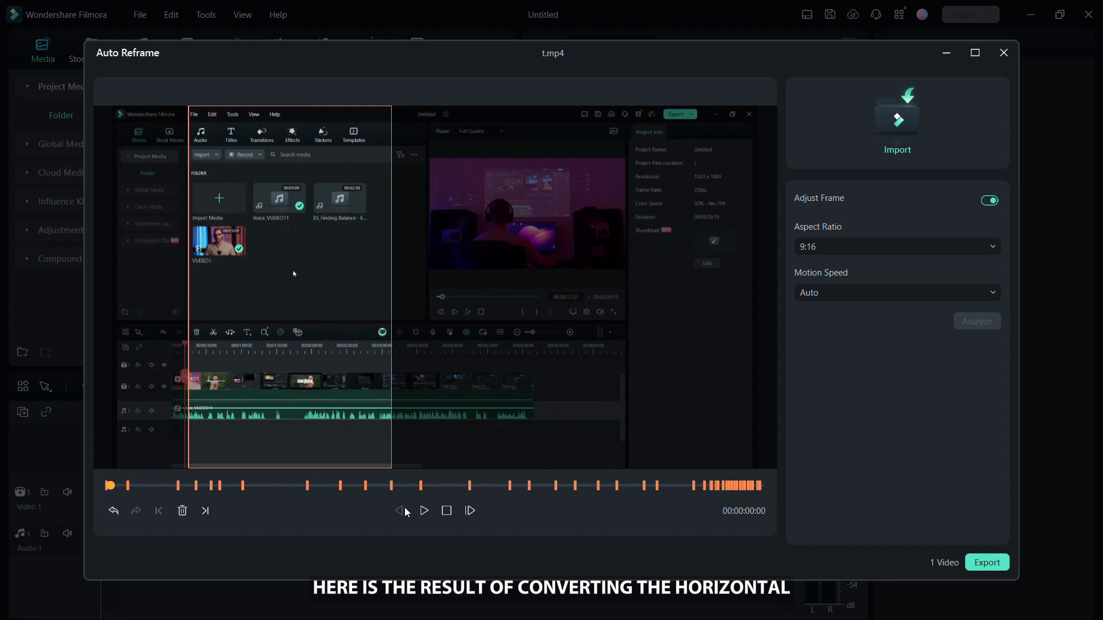
pyautogui.click(424, 510)
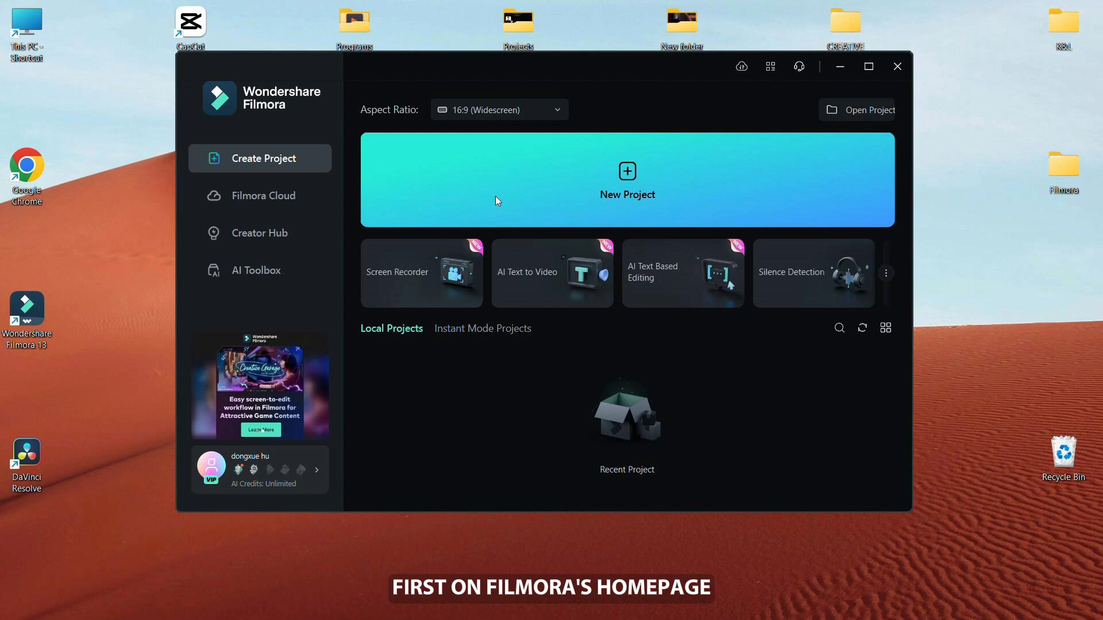
# Step: Start a new project with a 9:16 portrait aspect ratio
pyautogui.click(498, 110)
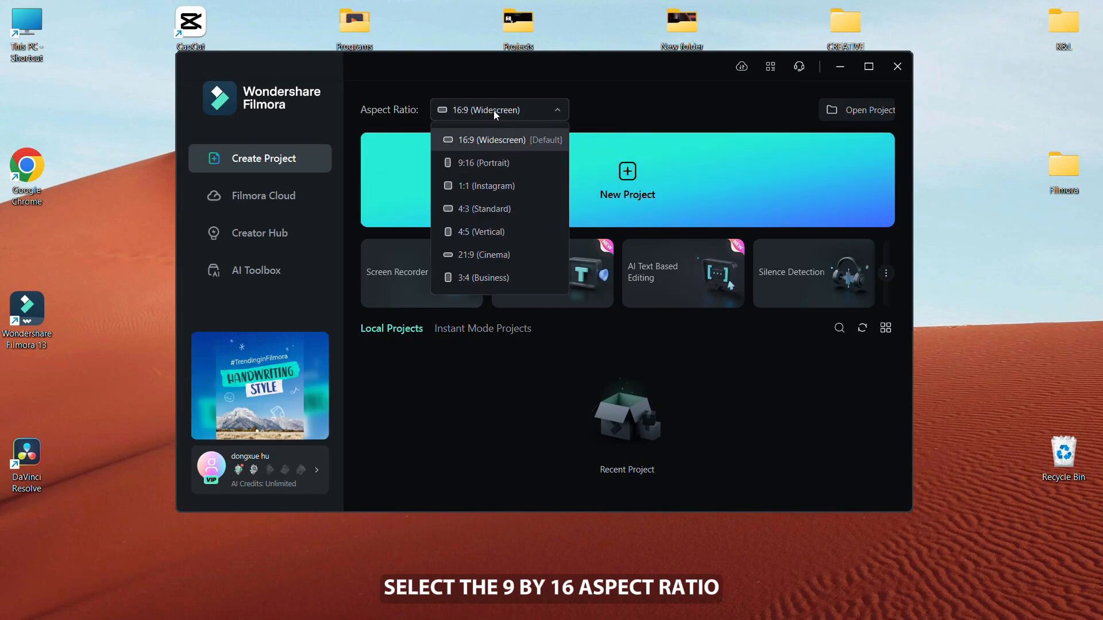
pyautogui.click(478, 163)
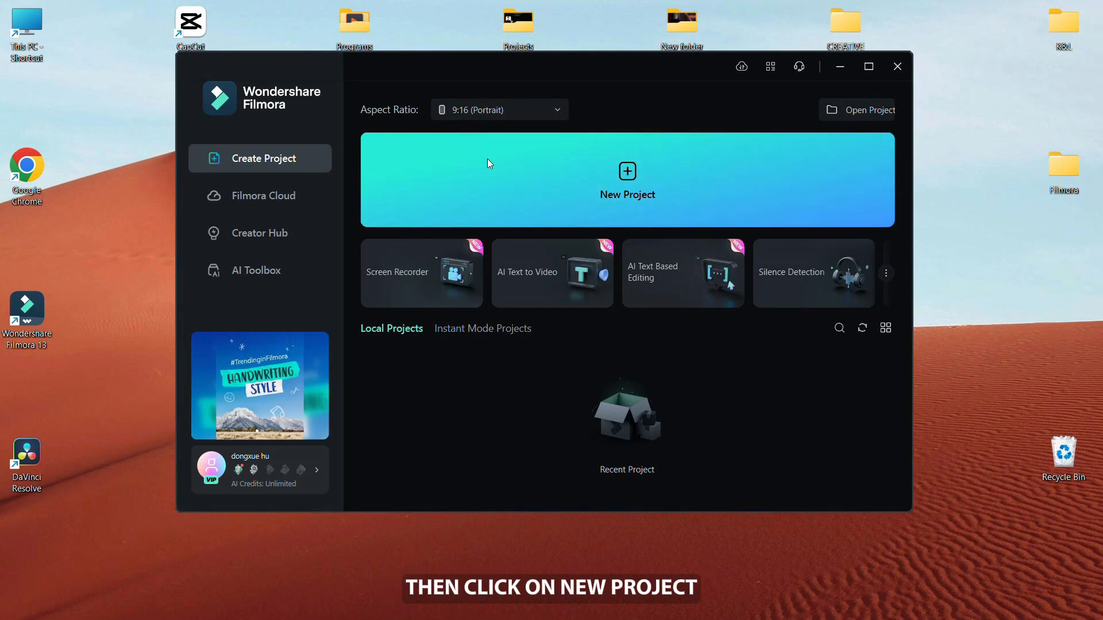
pyautogui.click(627, 171)
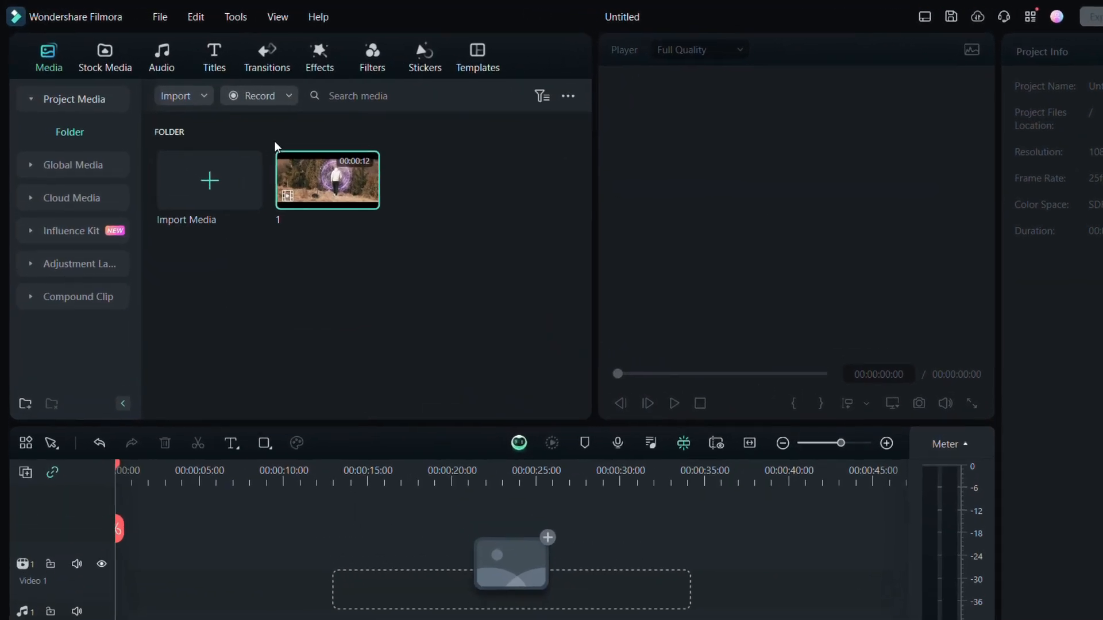
# Step: Add the Split Screen 5 template from Templates > Split Screen > Basic to the timeline
pyautogui.click(478, 54)
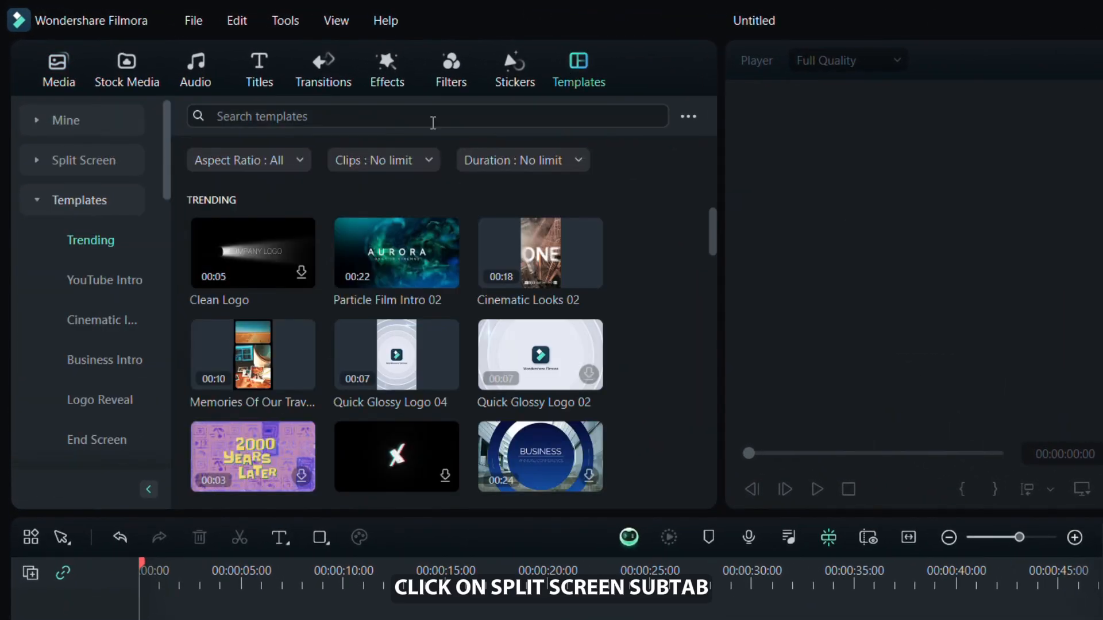
pyautogui.click(83, 160)
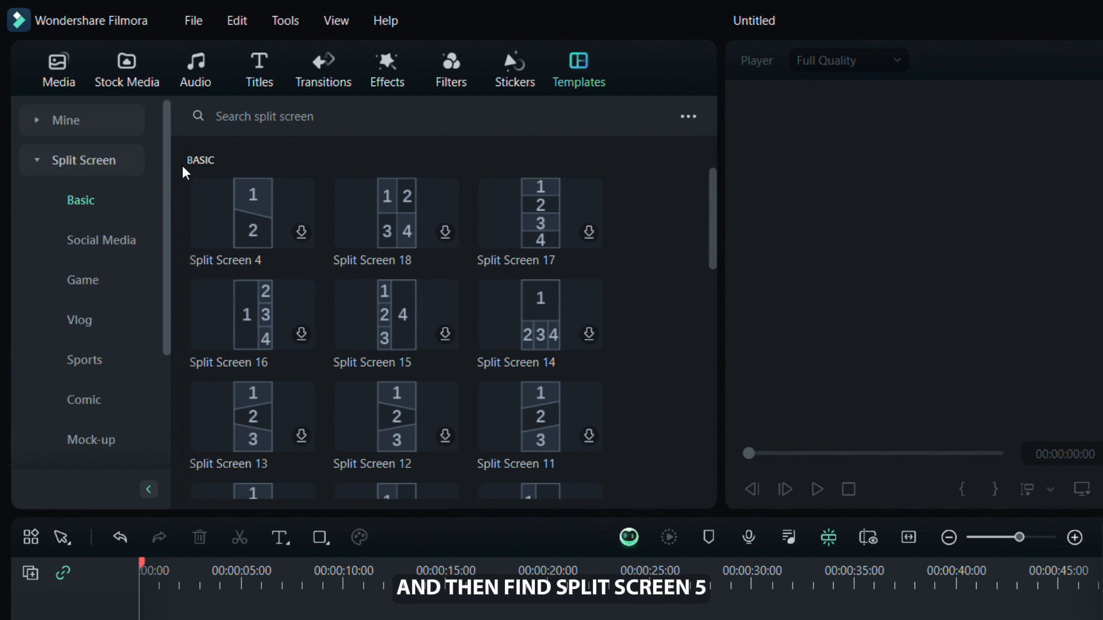
pyautogui.scroll(-3)
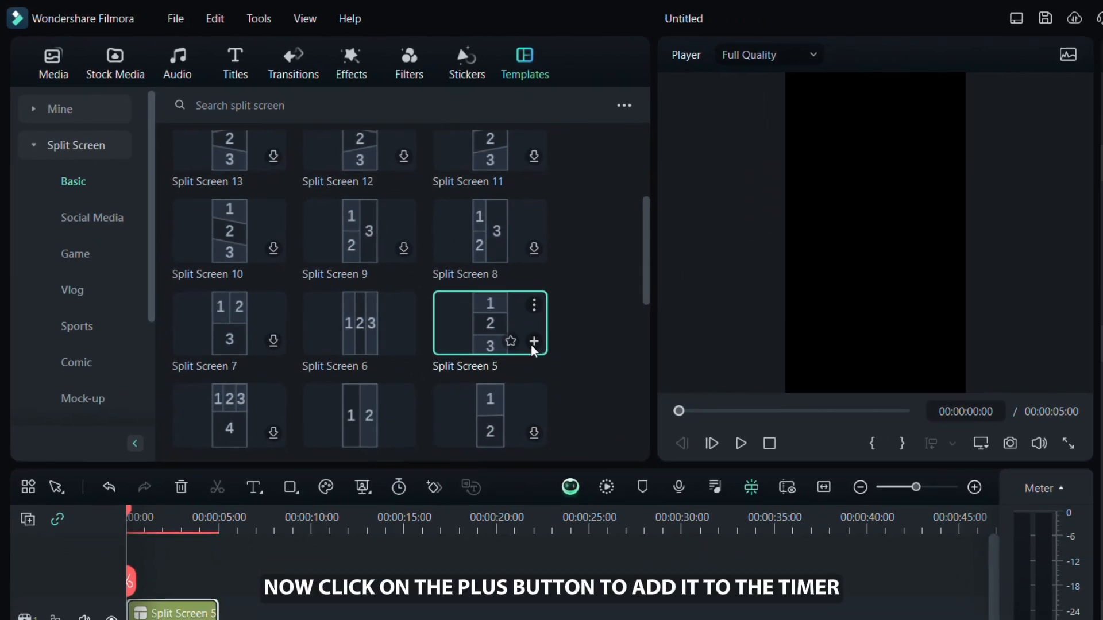
pyautogui.click(533, 341)
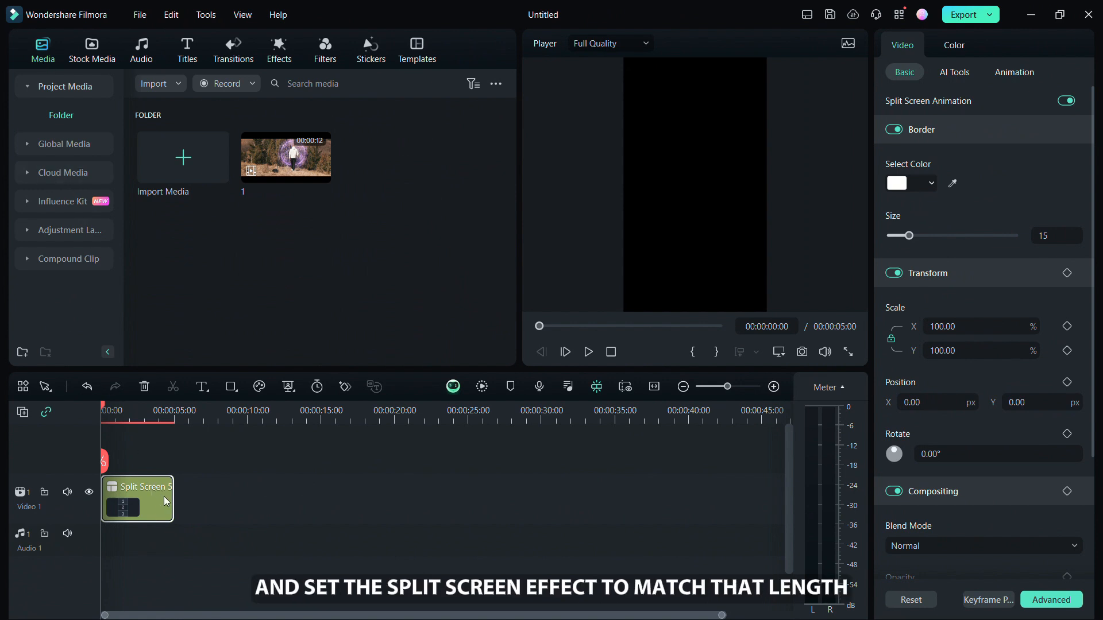
# Step: Extend Split Screen 5 to 12 s and set Border Size to 0
pyautogui.moveTo(174, 497); pyautogui.dragTo(264, 497)
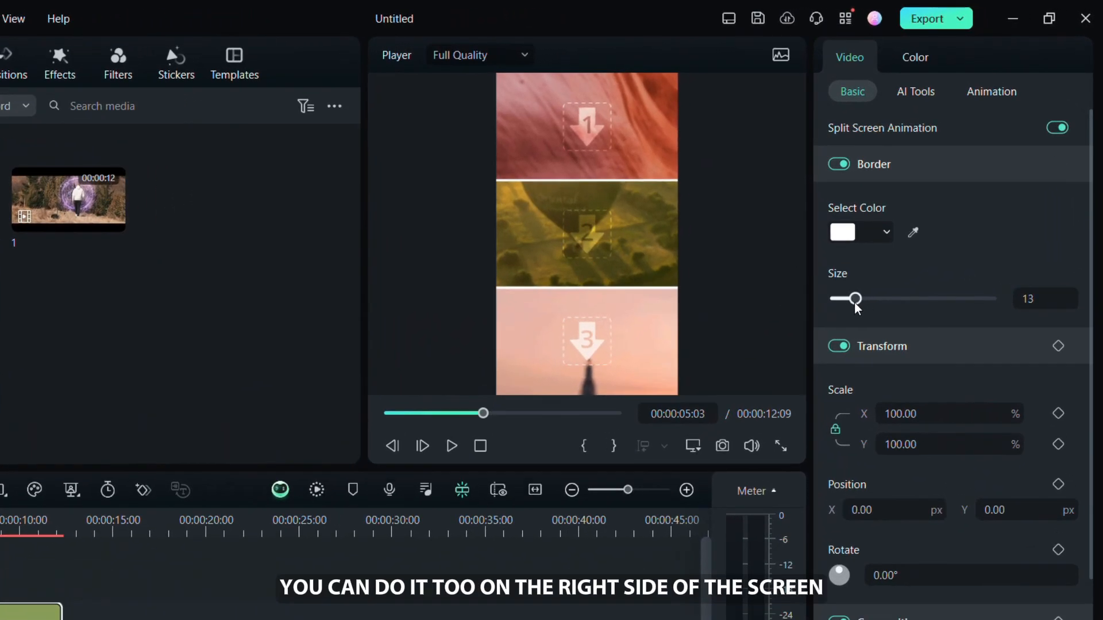
pyautogui.moveTo(850, 299); pyautogui.dragTo(840, 299)
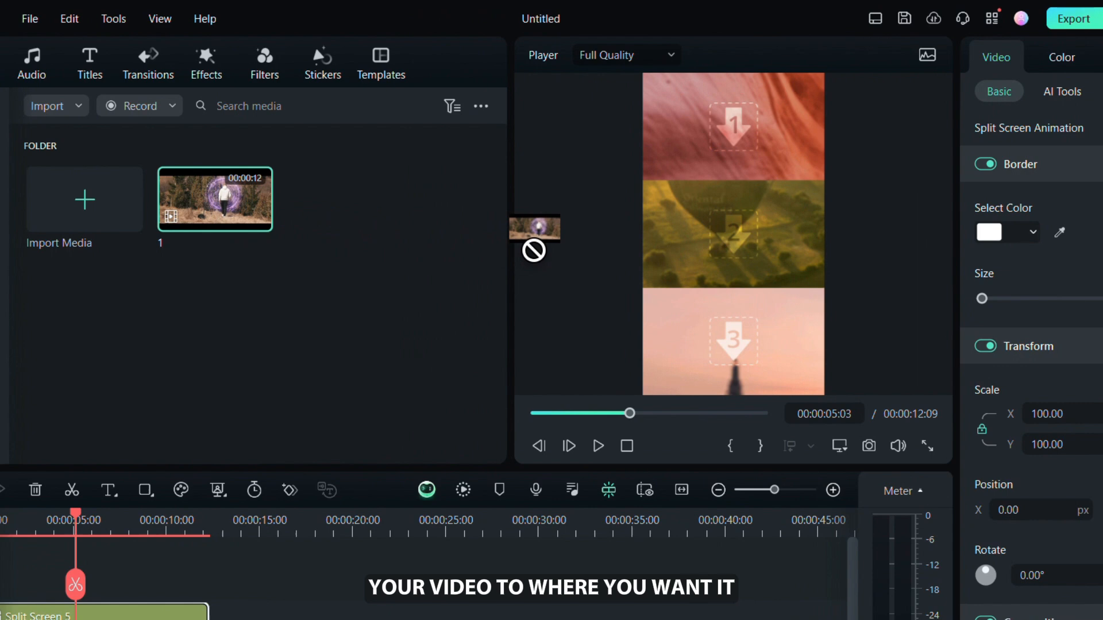
# Step: Fill the middle panel with clip 1 and zoom it to cover the panel
pyautogui.moveTo(534, 227); pyautogui.dragTo(733, 232)
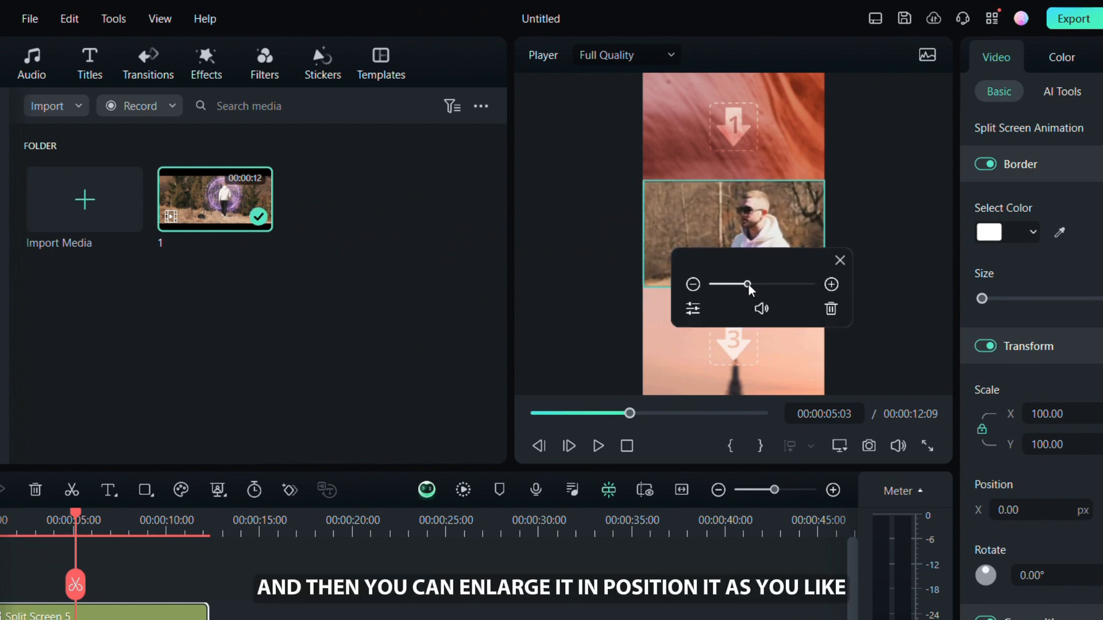
pyautogui.click(839, 260)
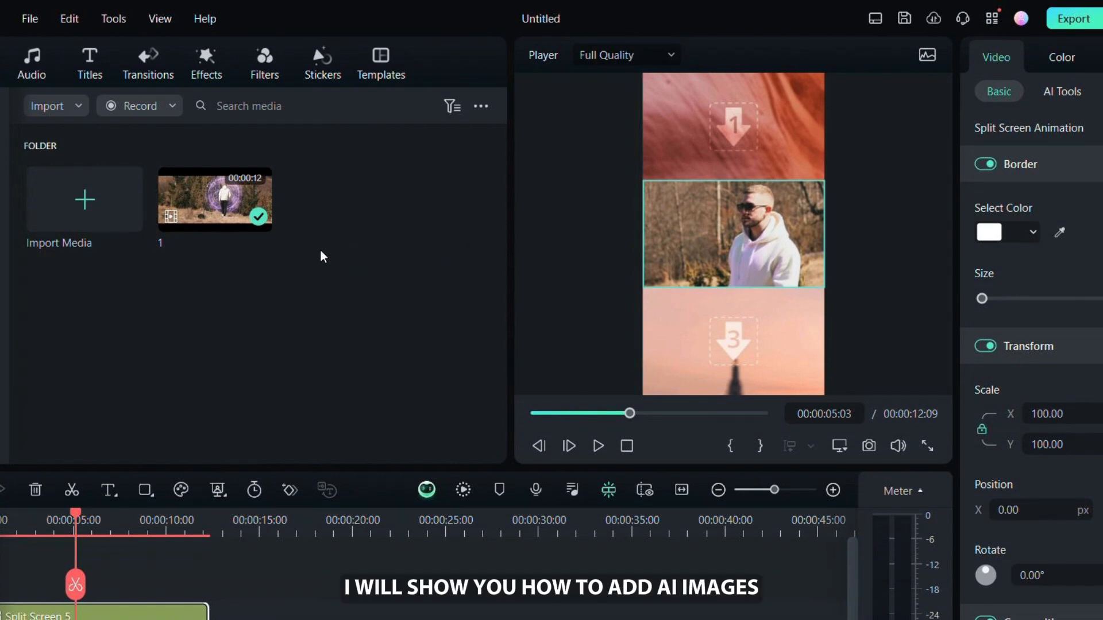
pyautogui.click(114, 59)
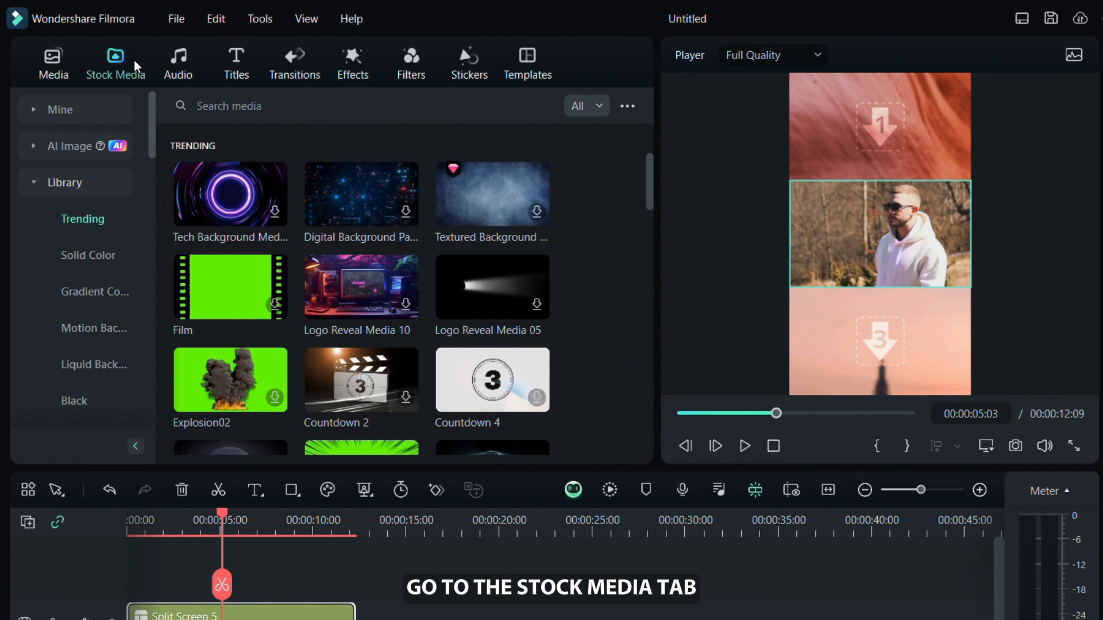
# Step: Generate AI images of a forest at dawn with sunlight through trees and download one
pyautogui.click(68, 146)
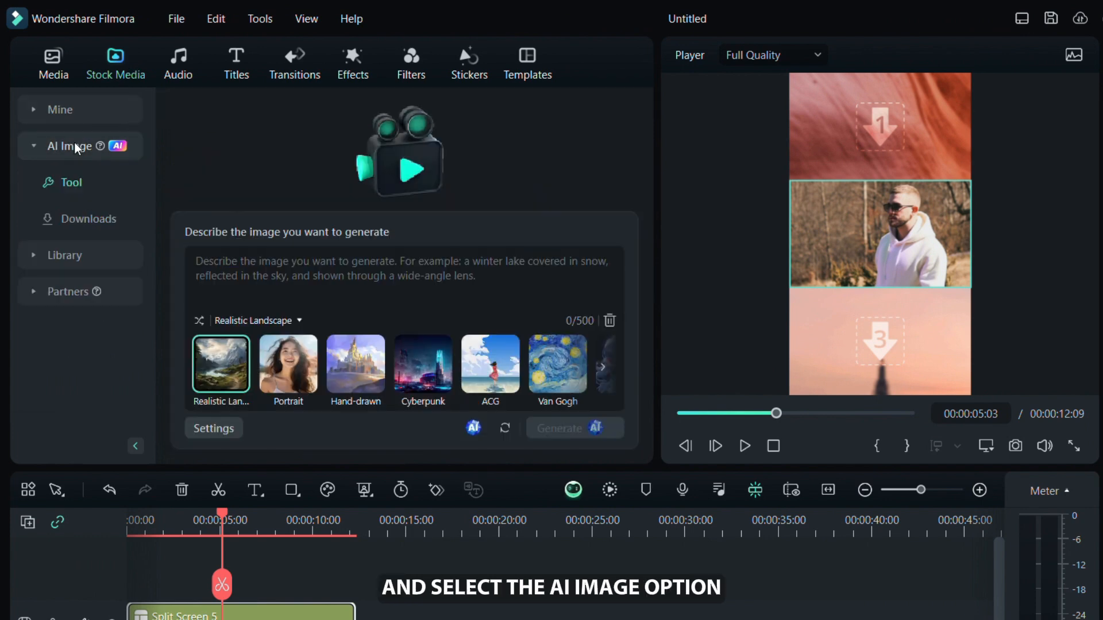
pyautogui.write('A')
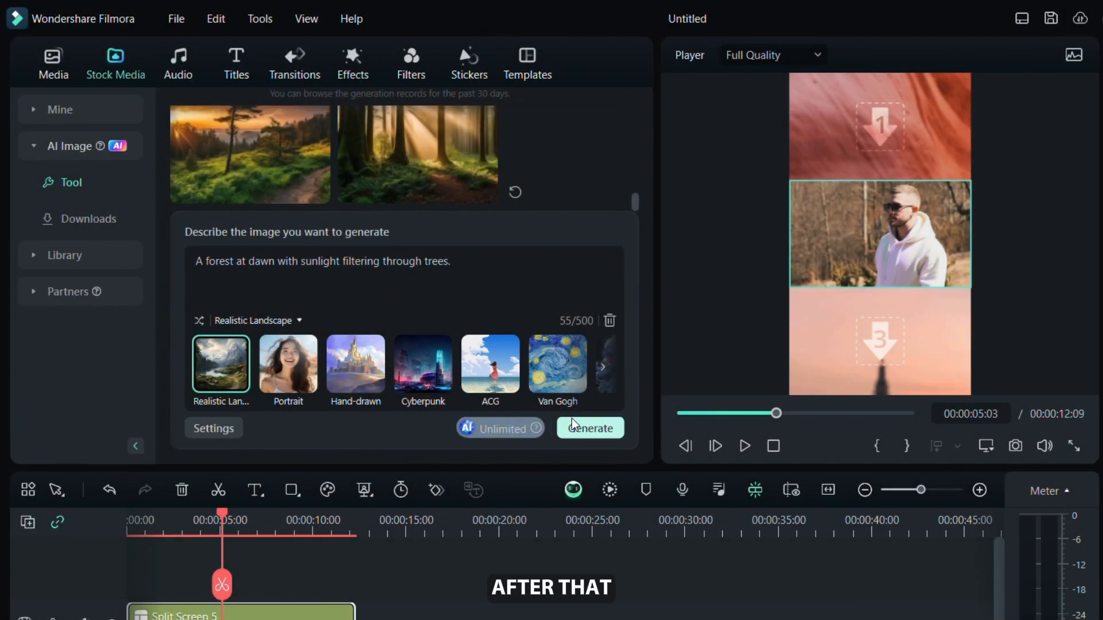
pyautogui.click(591, 428)
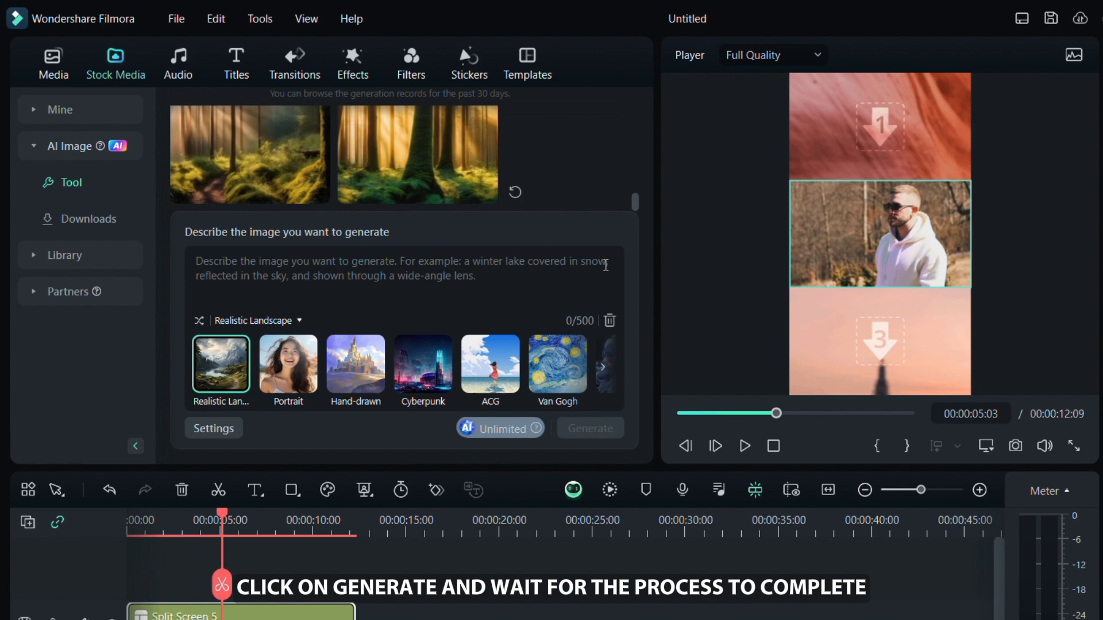
pyautogui.click(590, 427)
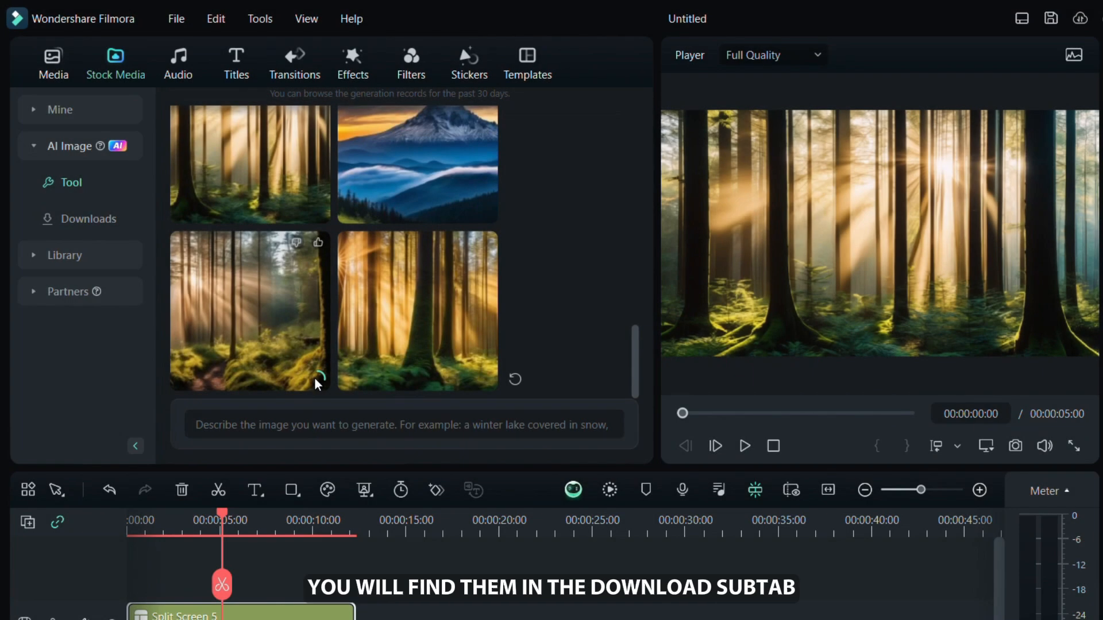
# Step: Drop a downloaded forest image from Downloads onto the split screen
pyautogui.click(88, 218)
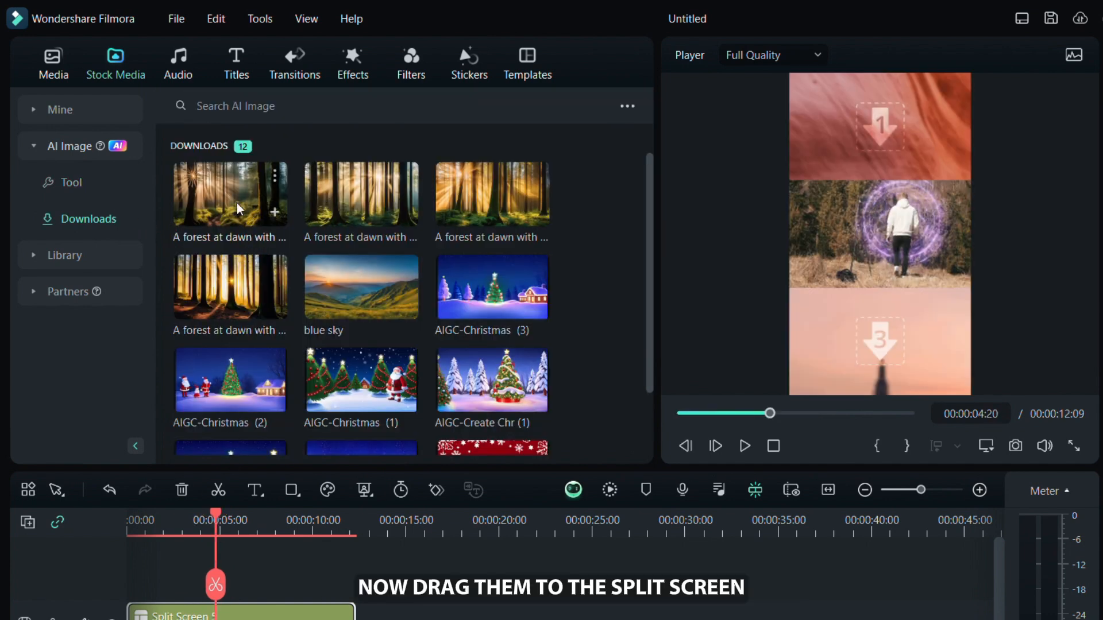
pyautogui.moveTo(230, 193); pyautogui.dragTo(853, 130)
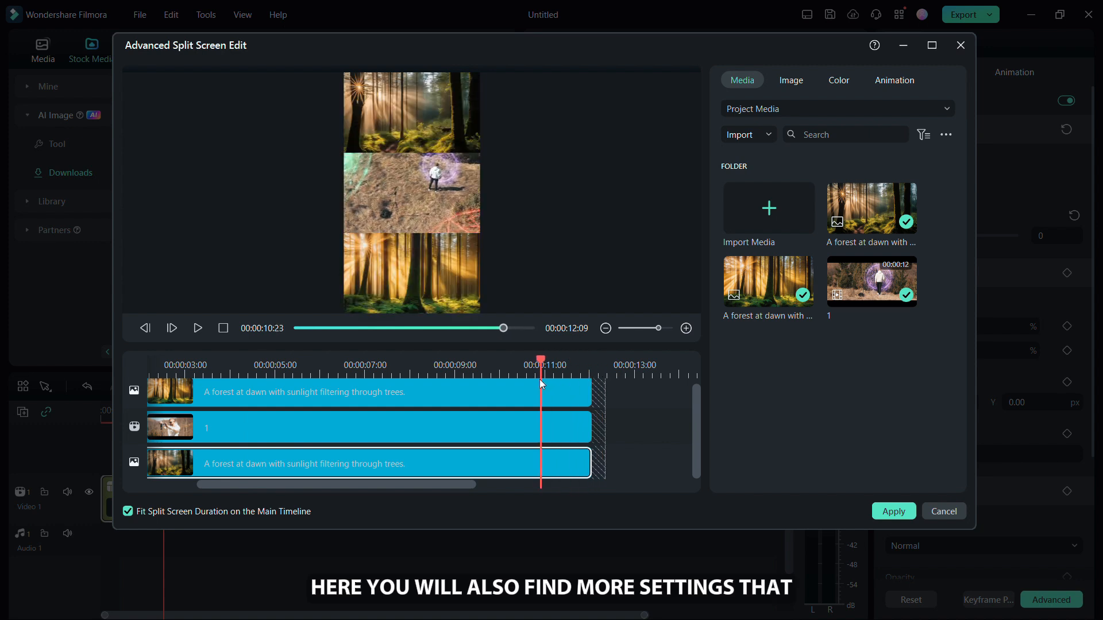
# Step: Review the Image and Animation settings in Advanced Split Screen Edit and apply the edits
pyautogui.click(790, 80)
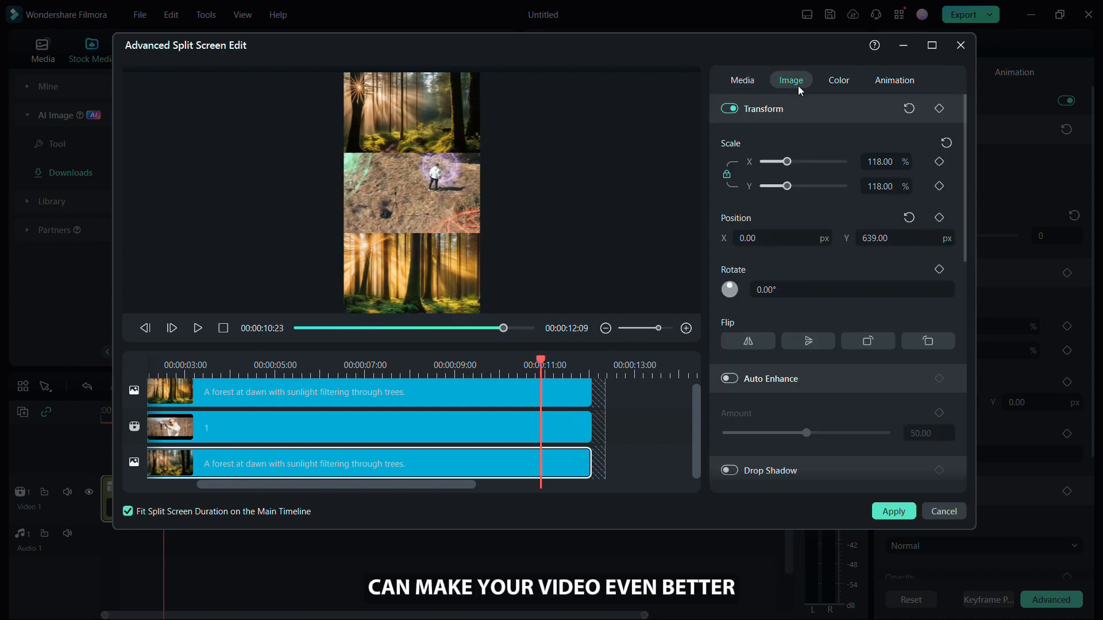
pyautogui.click(894, 80)
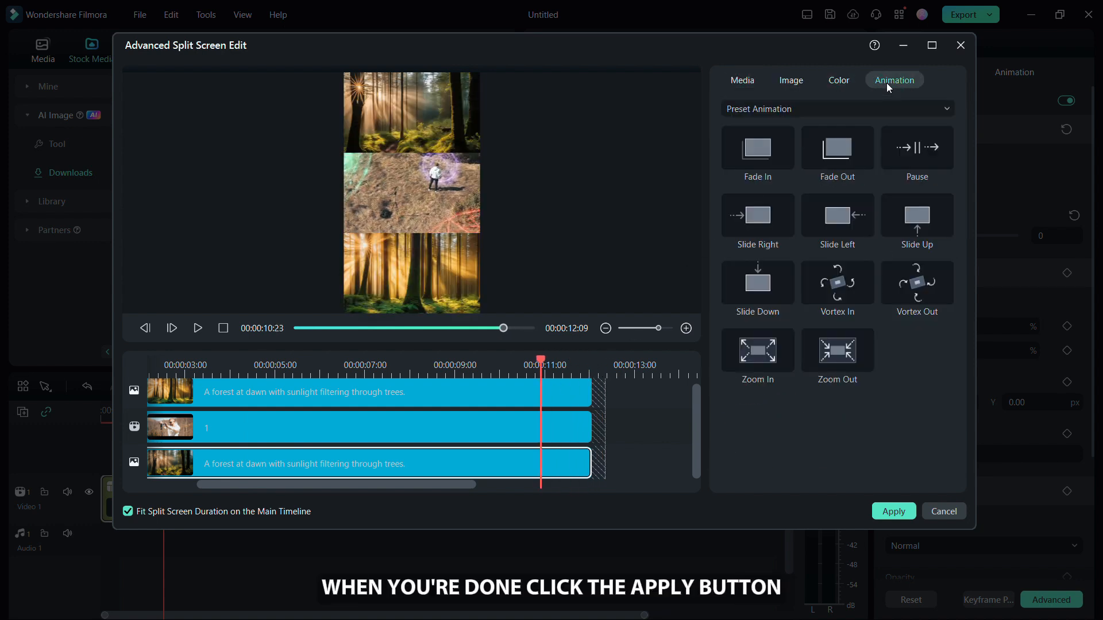
pyautogui.click(894, 511)
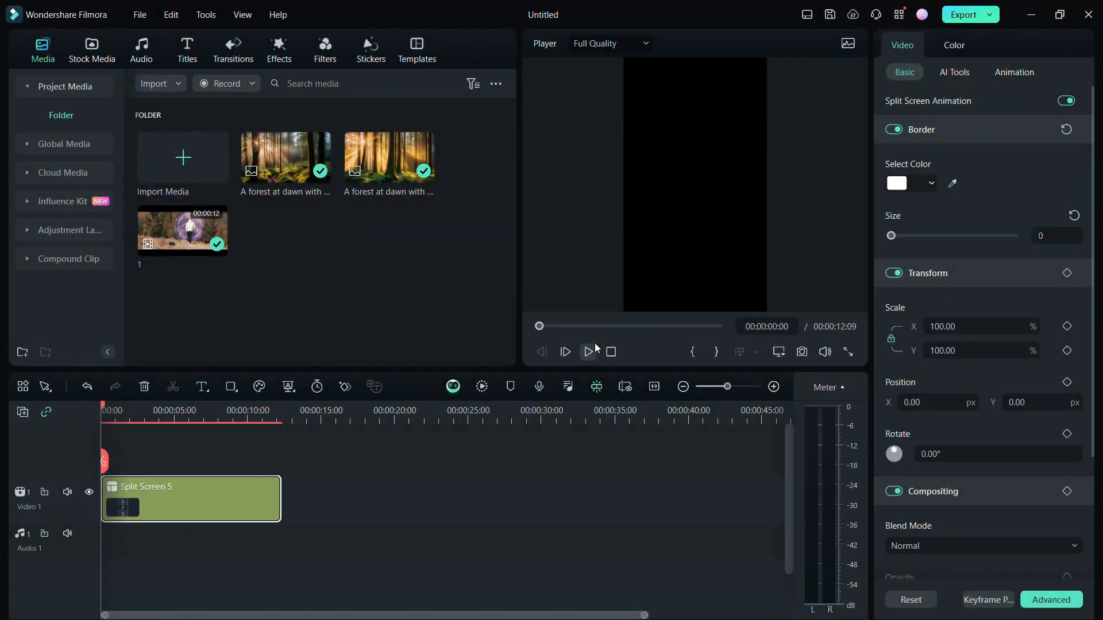
pyautogui.click(587, 352)
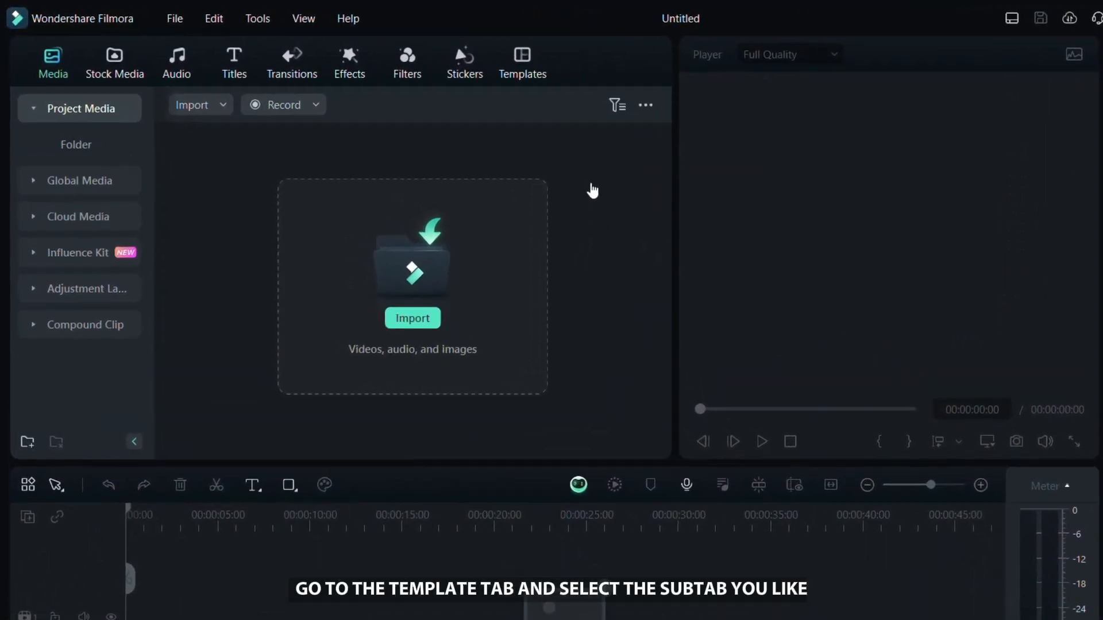
# Step: Add the Cinematic Looks 02 YouTube Intro template to the timeline and start replacing its material
pyautogui.click(522, 58)
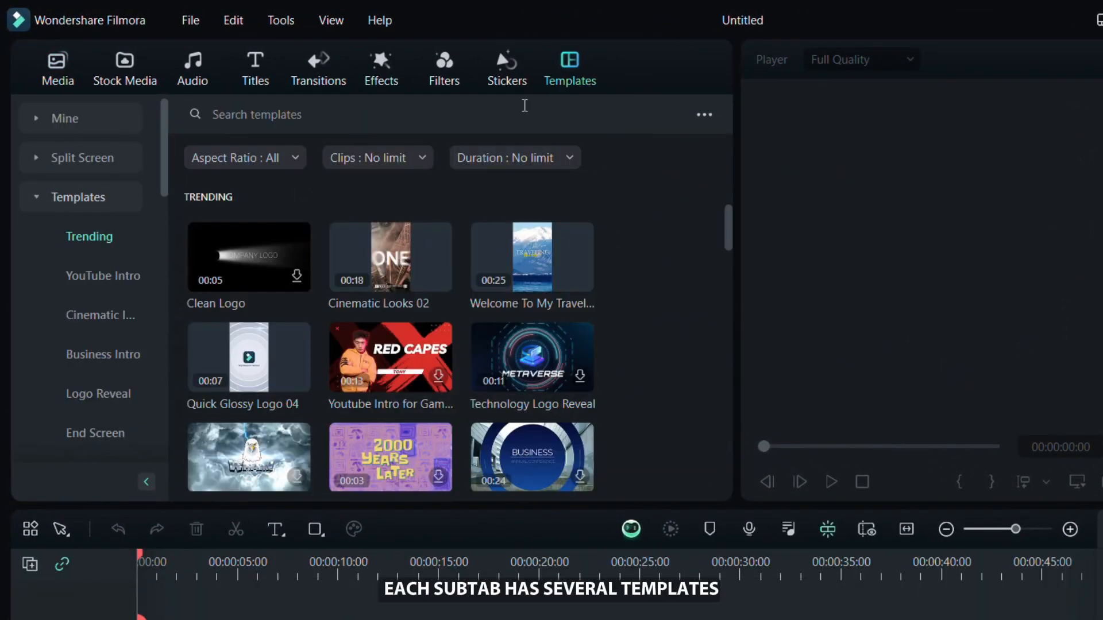
pyautogui.click(101, 315)
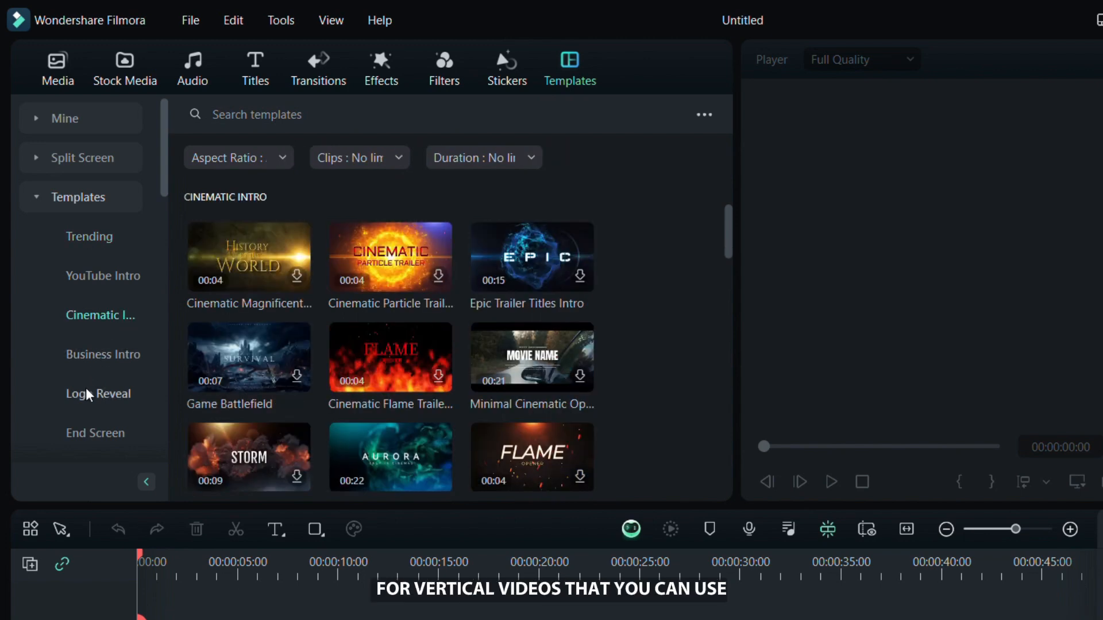
pyautogui.click(82, 392)
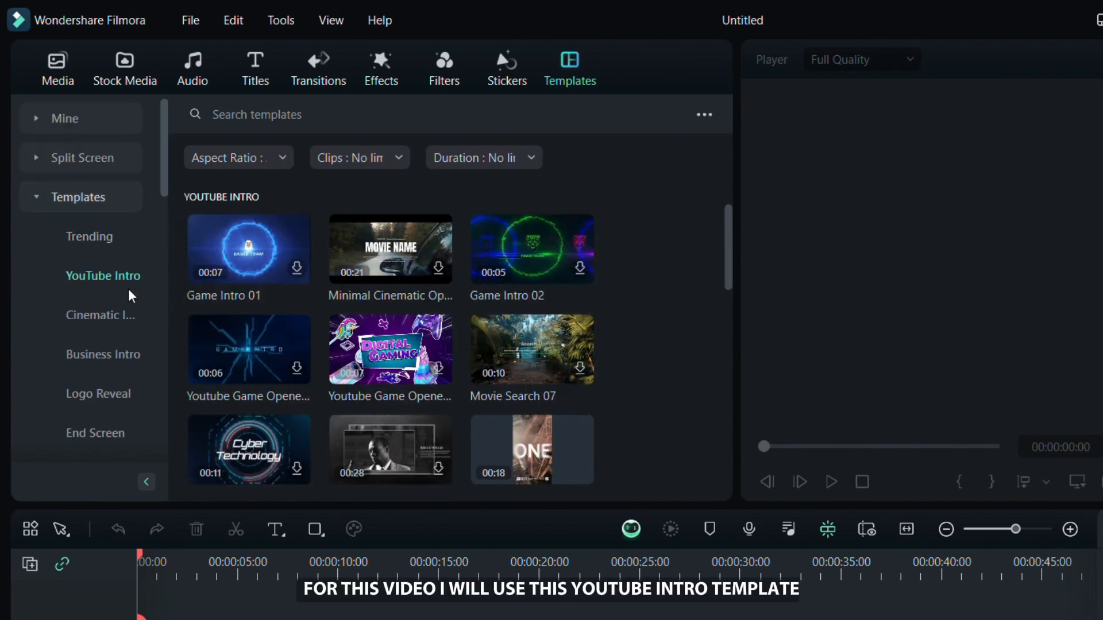
pyautogui.scroll(-3)
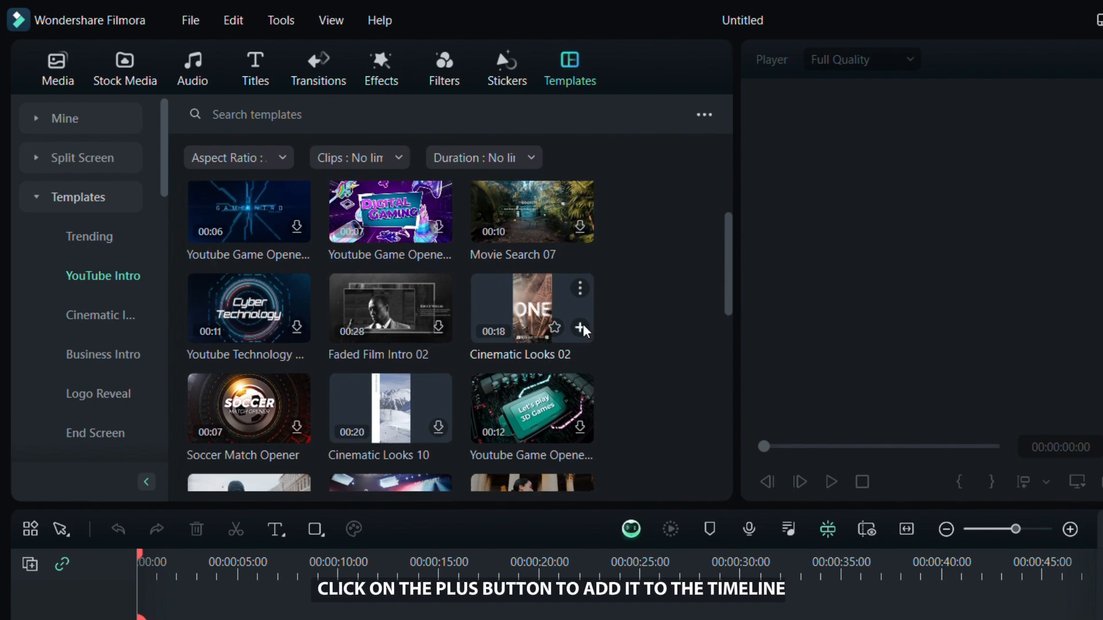
pyautogui.click(579, 326)
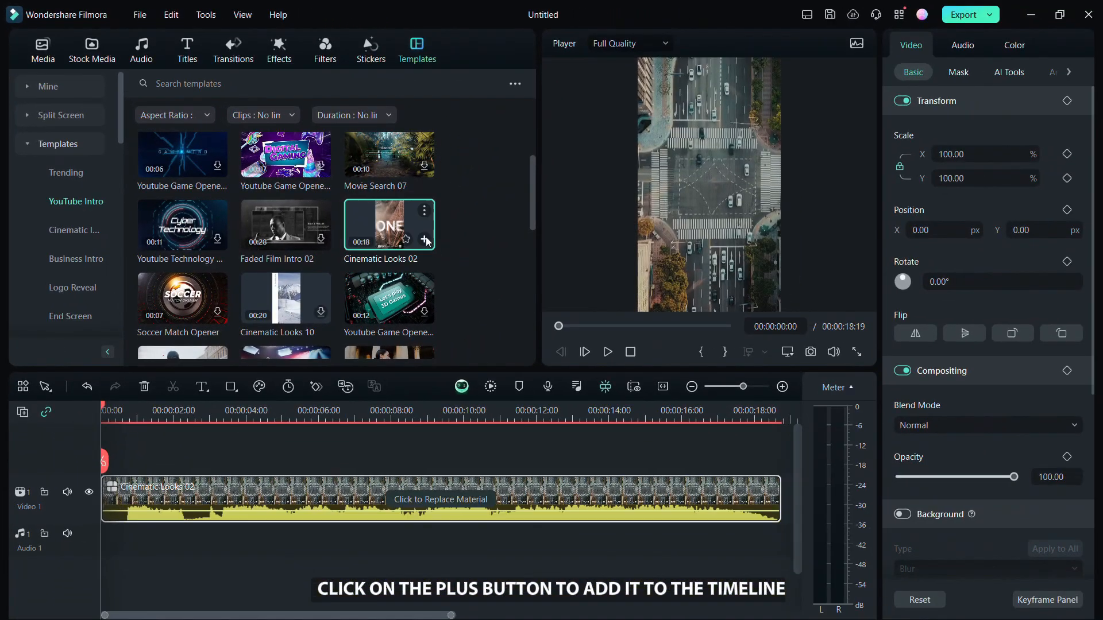
pyautogui.click(422, 239)
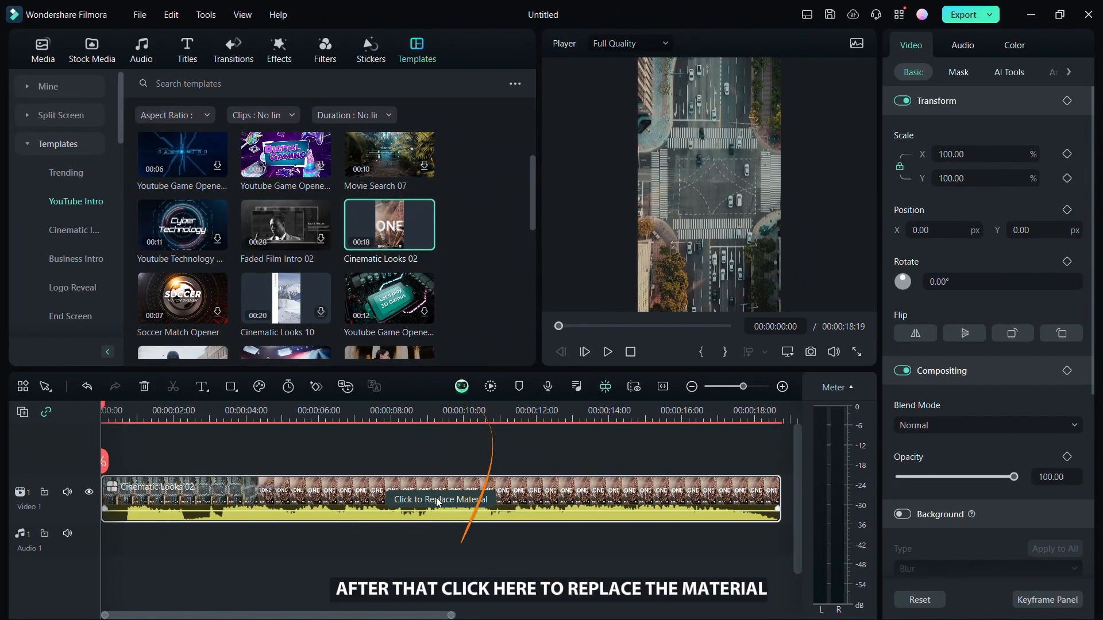
# Step: Fill the template's nine placeholder slots with your own clips
pyautogui.click(440, 499)
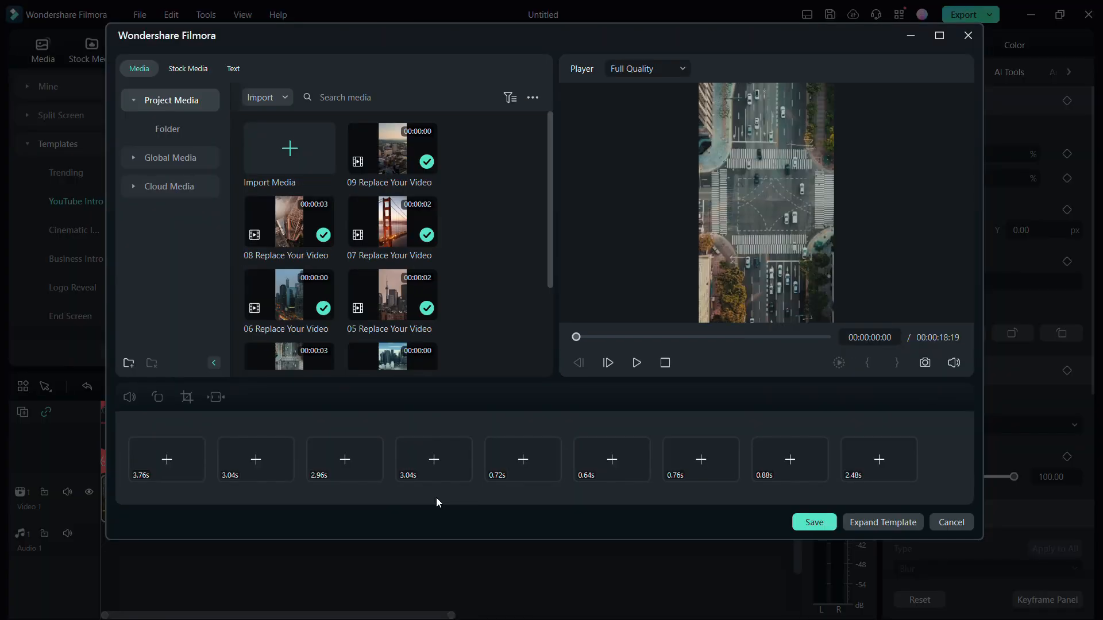
pyautogui.click(166, 459)
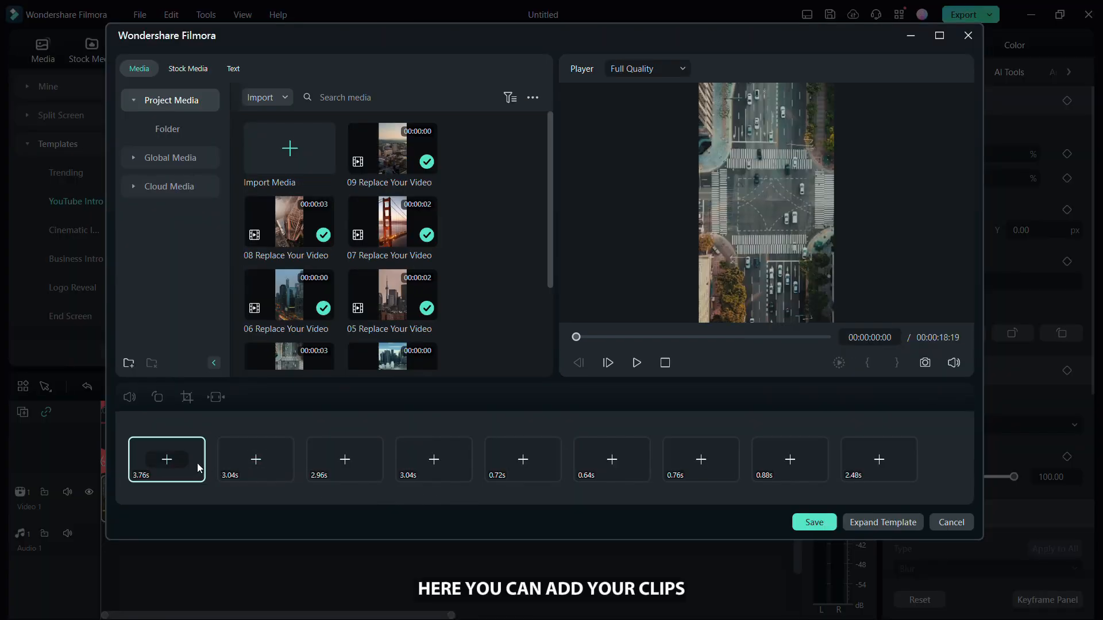
pyautogui.click(167, 459)
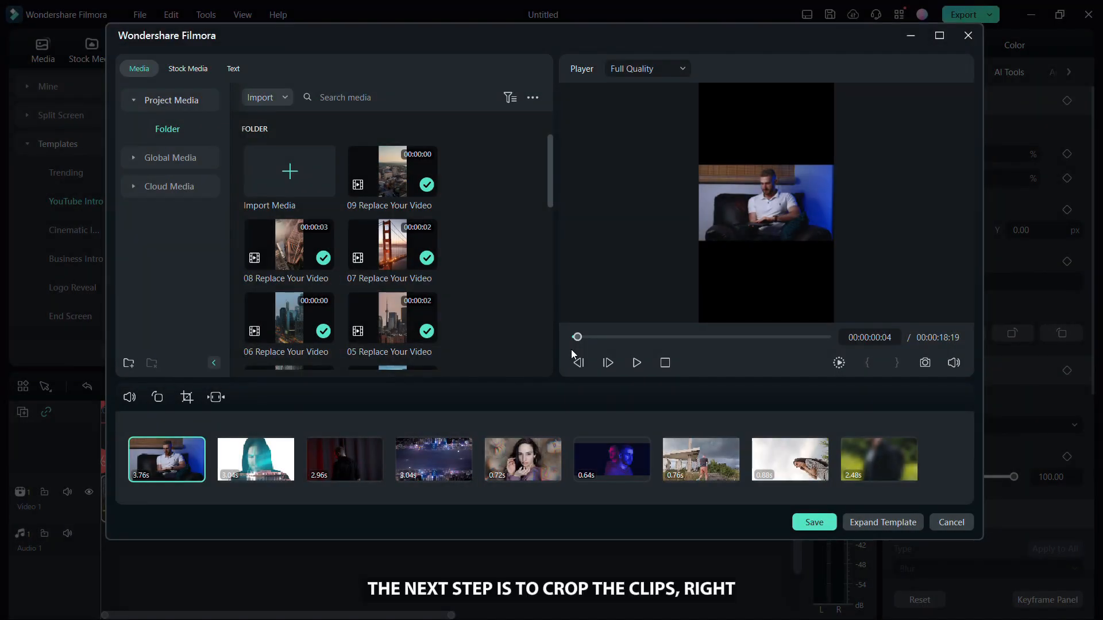
# Step: Crop the first clip to a 9:16 ratio positioned over the man
pyautogui.rightClick(167, 460)
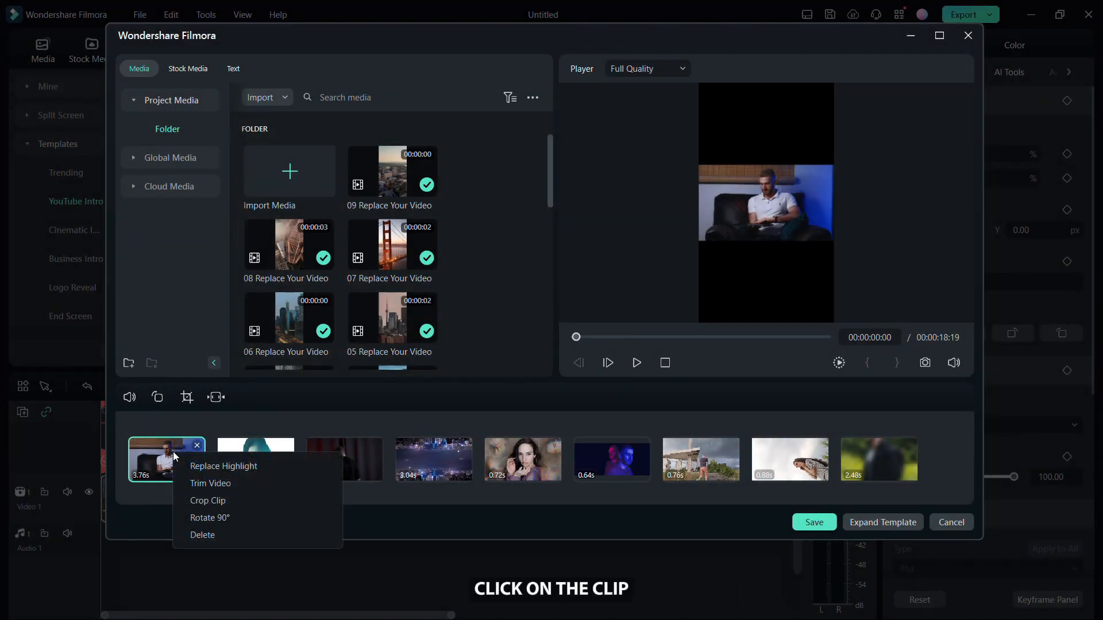
pyautogui.click(207, 501)
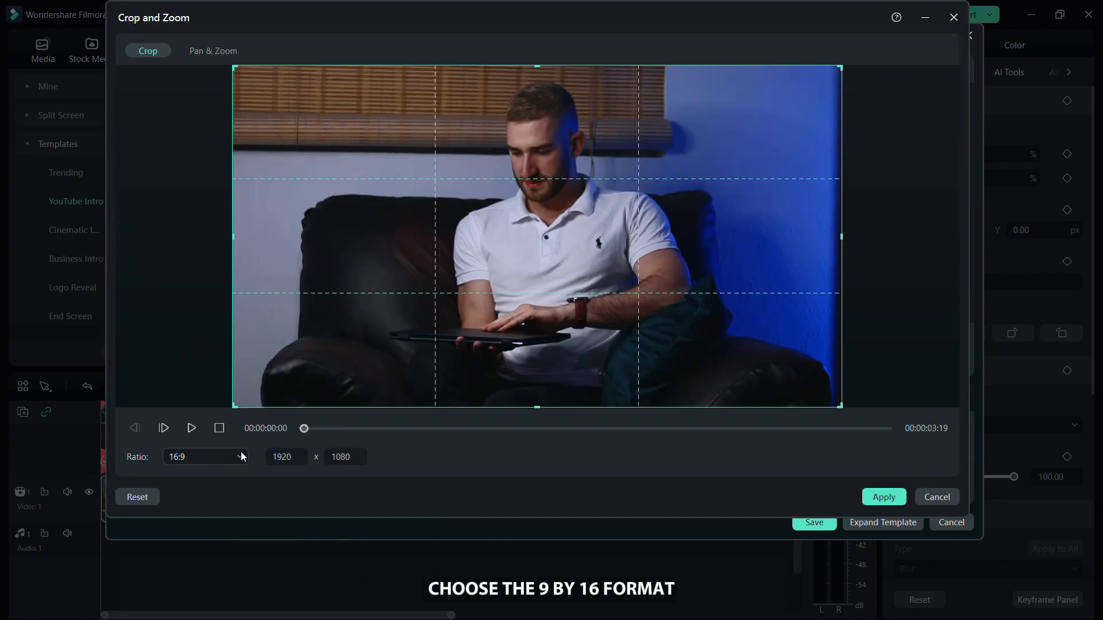
pyautogui.click(205, 457)
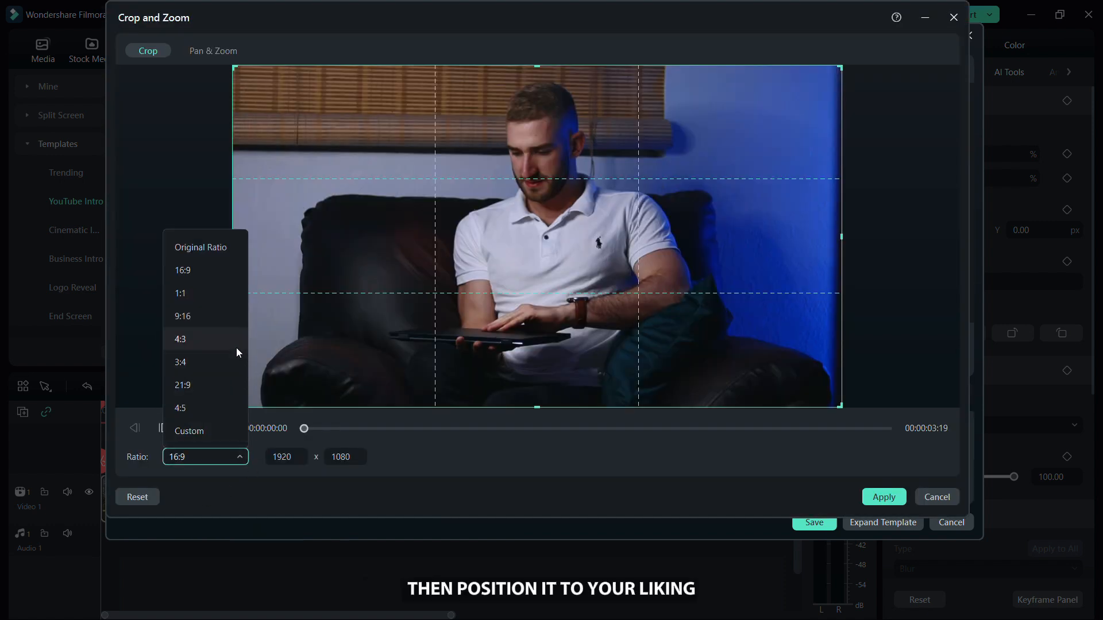
pyautogui.click(182, 316)
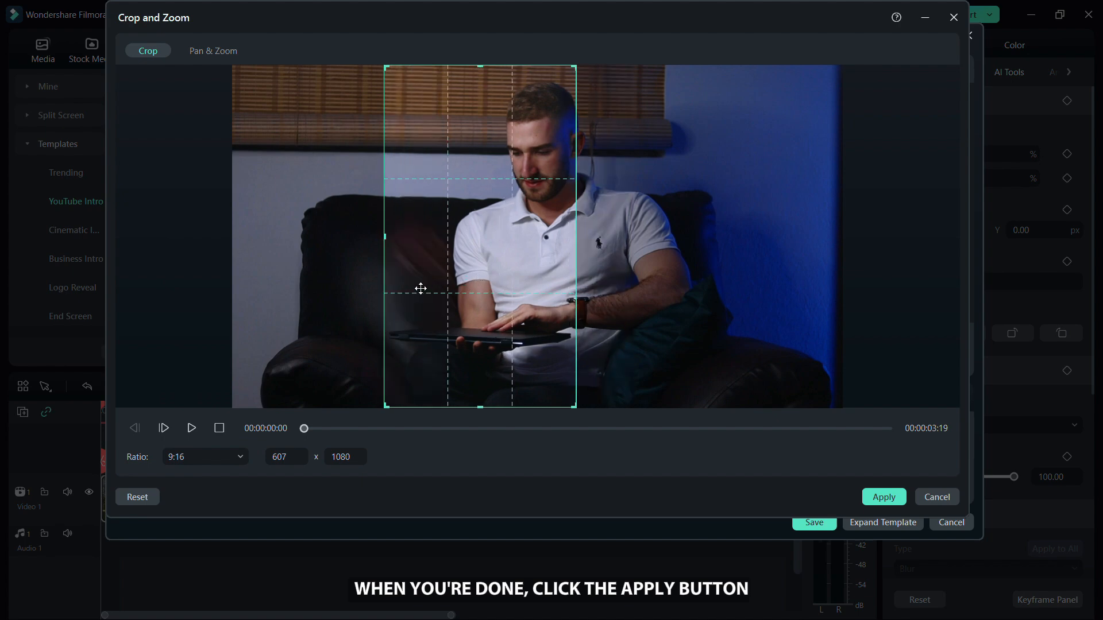
pyautogui.moveTo(303, 429); pyautogui.dragTo(806, 428)
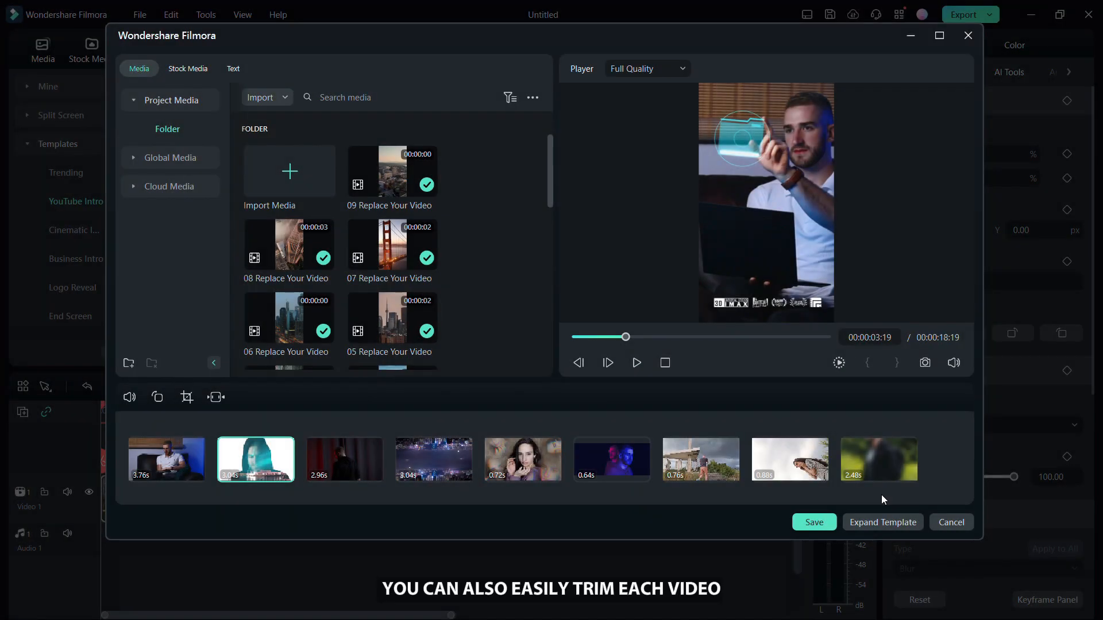
# Step: Scrub to the ONE title and select it for text editing
pyautogui.click(344, 459)
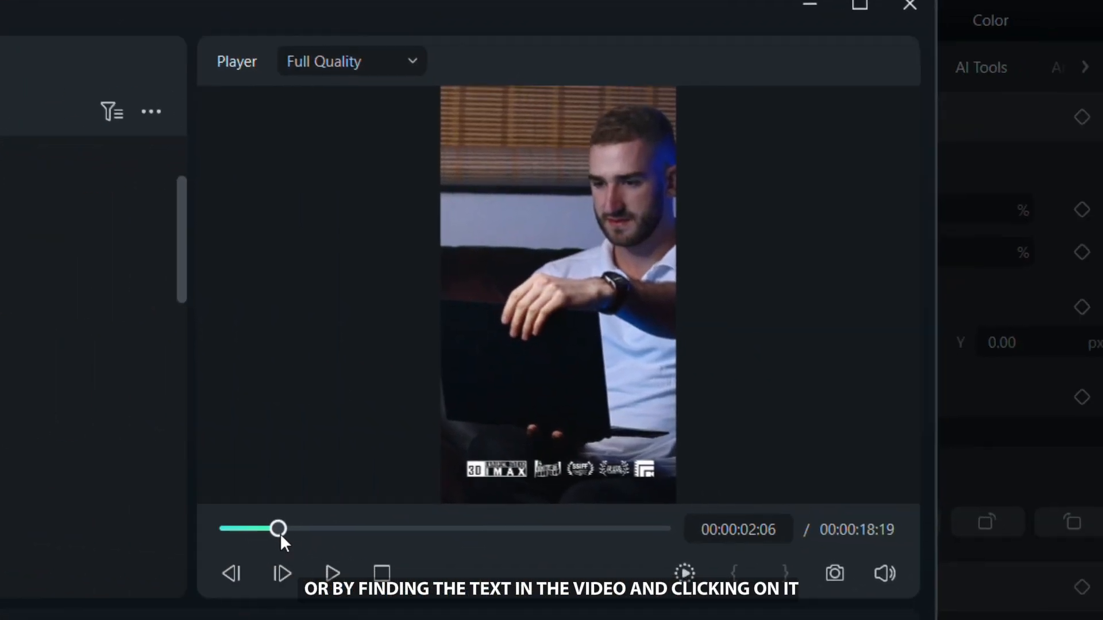
pyautogui.moveTo(279, 528); pyautogui.dragTo(334, 528)
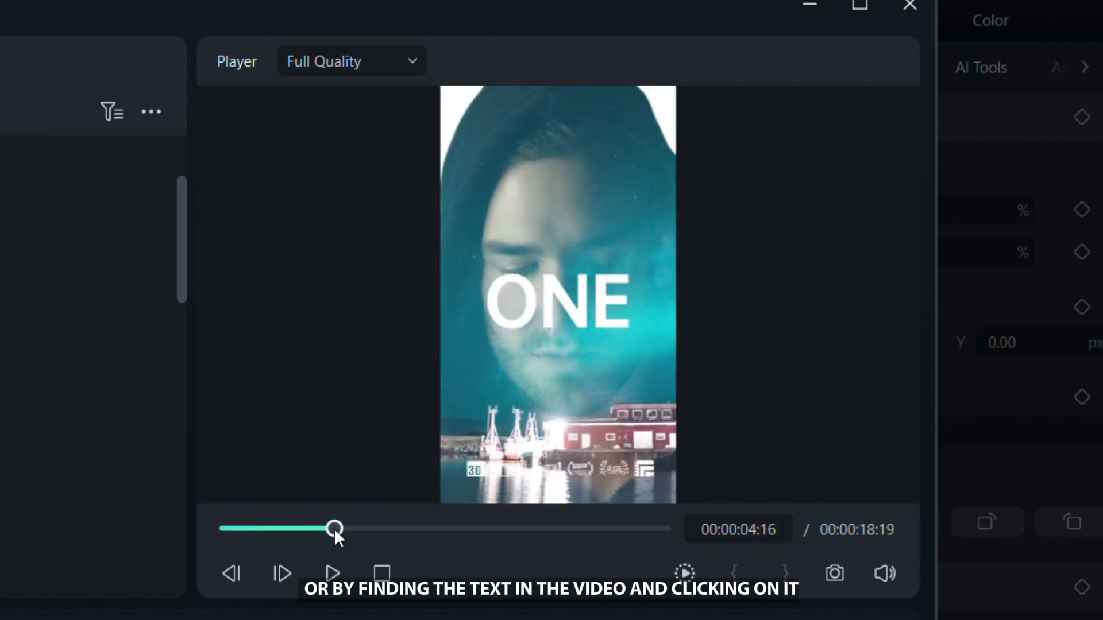
pyautogui.click(552, 307)
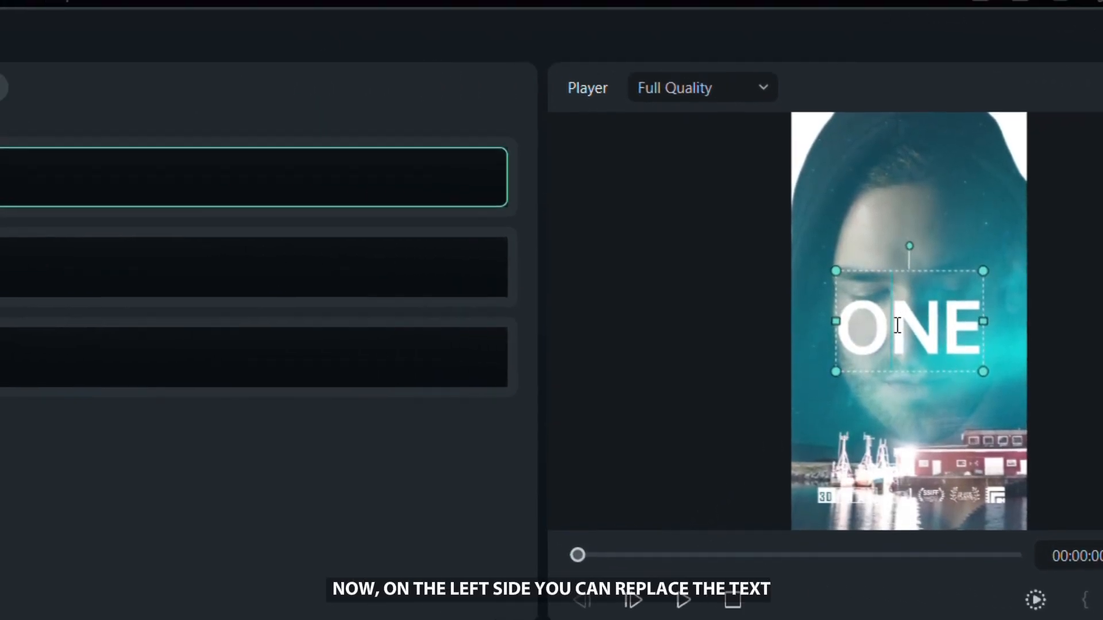